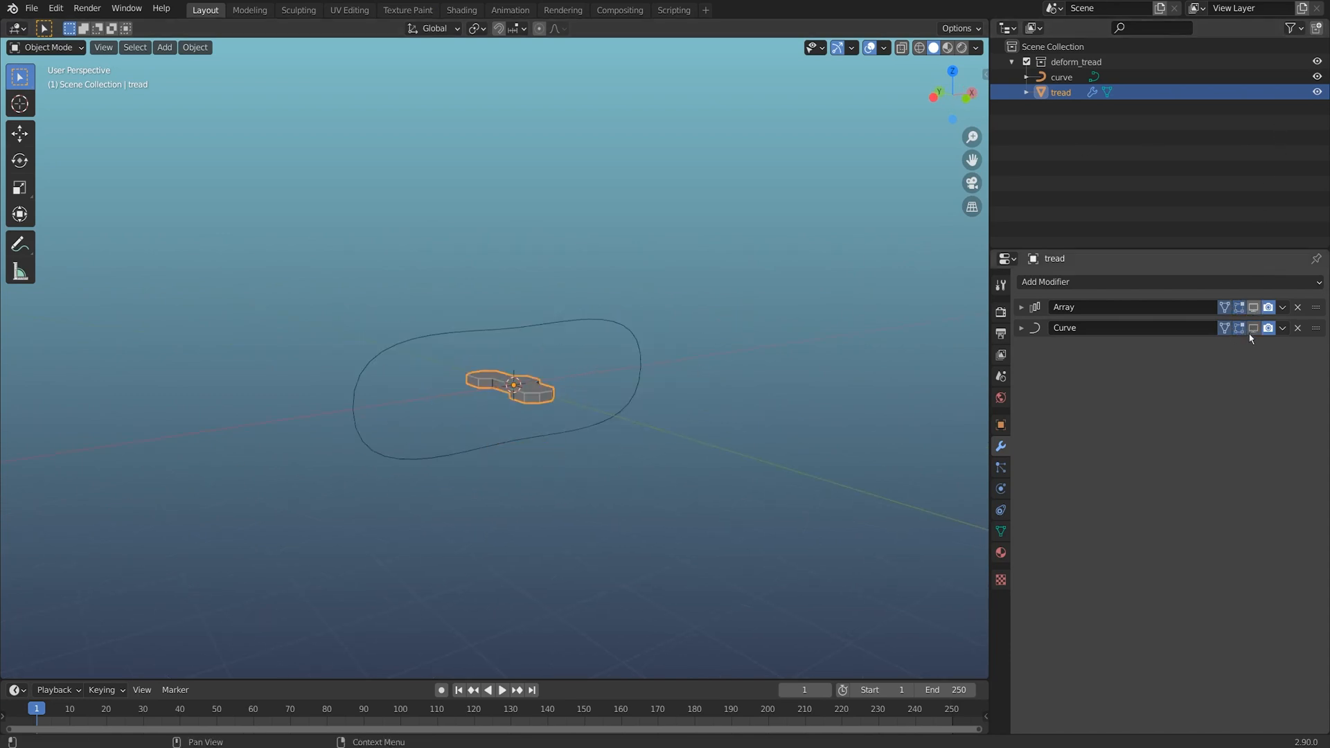
Enable the Array (Count 22) and Curve modifiers, then orbit to inspect the bent links
left_click(1021, 307)
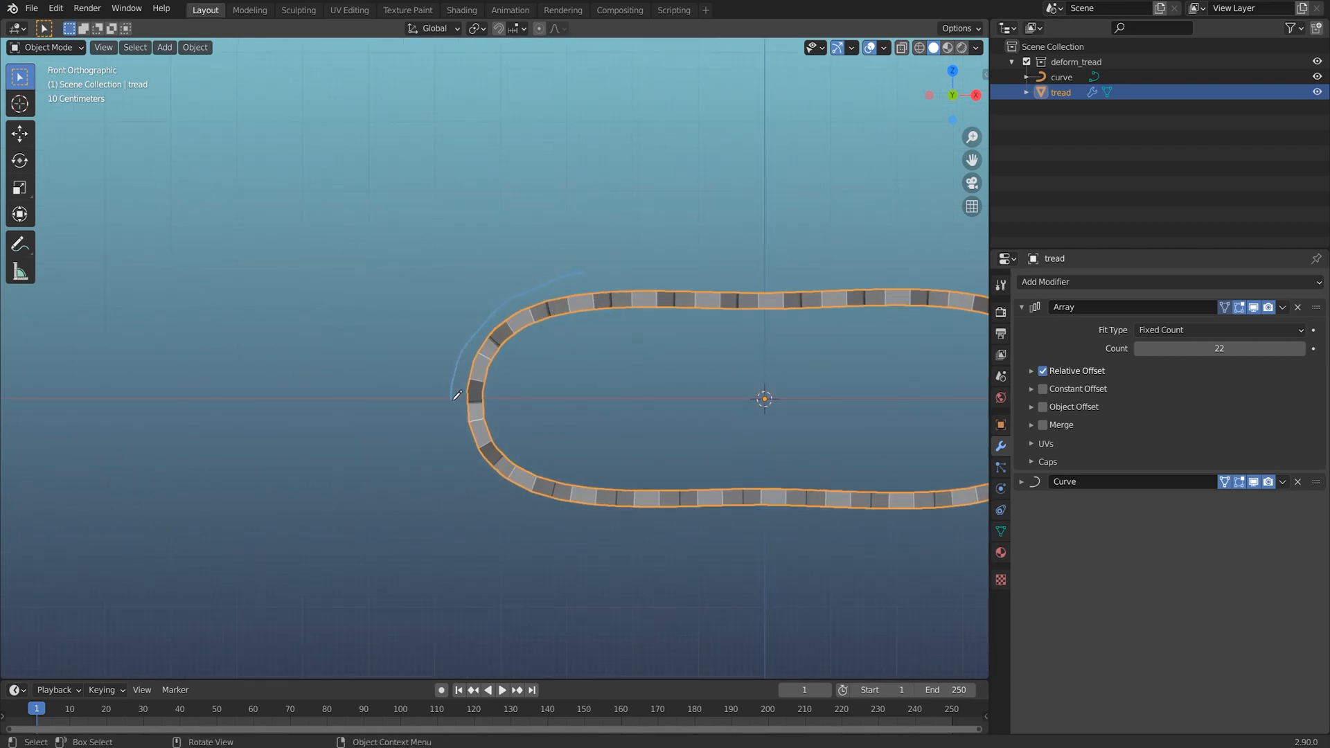
left_click_drag(594, 382, 581, 414)
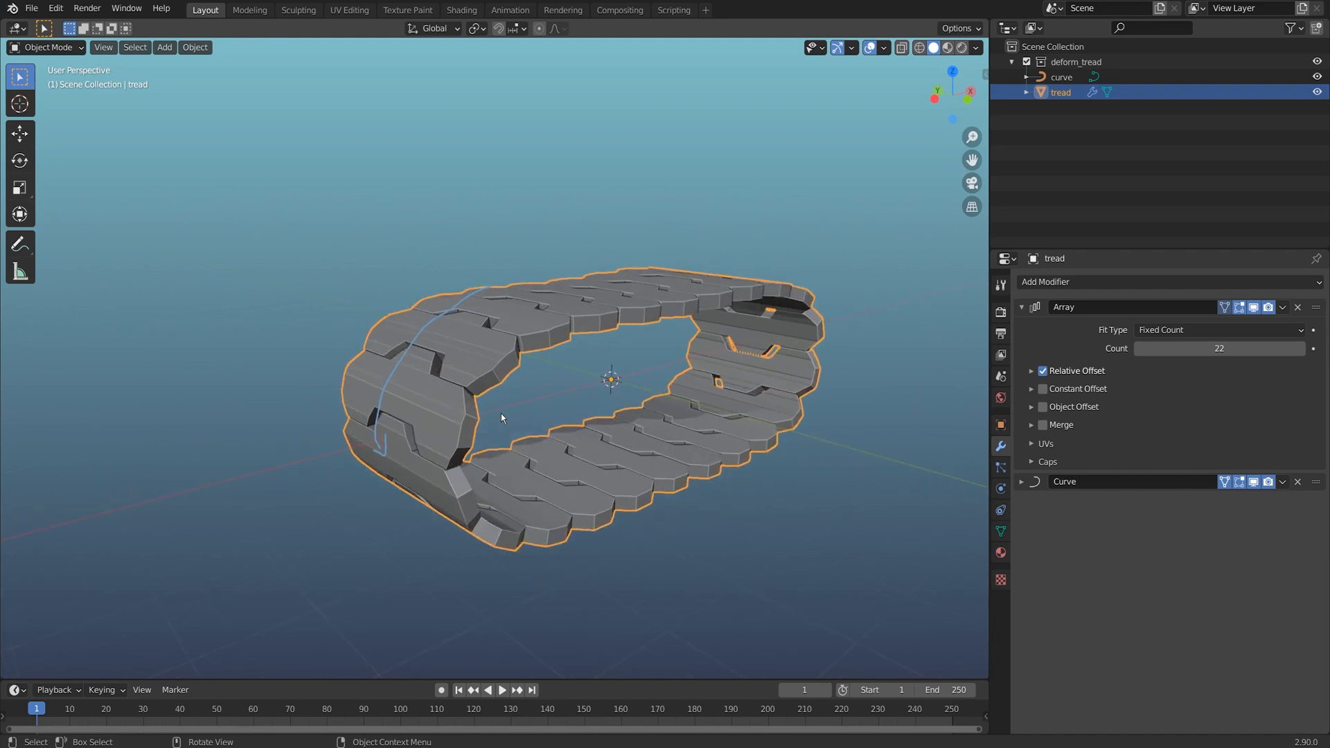
mouse_move(669, 466)
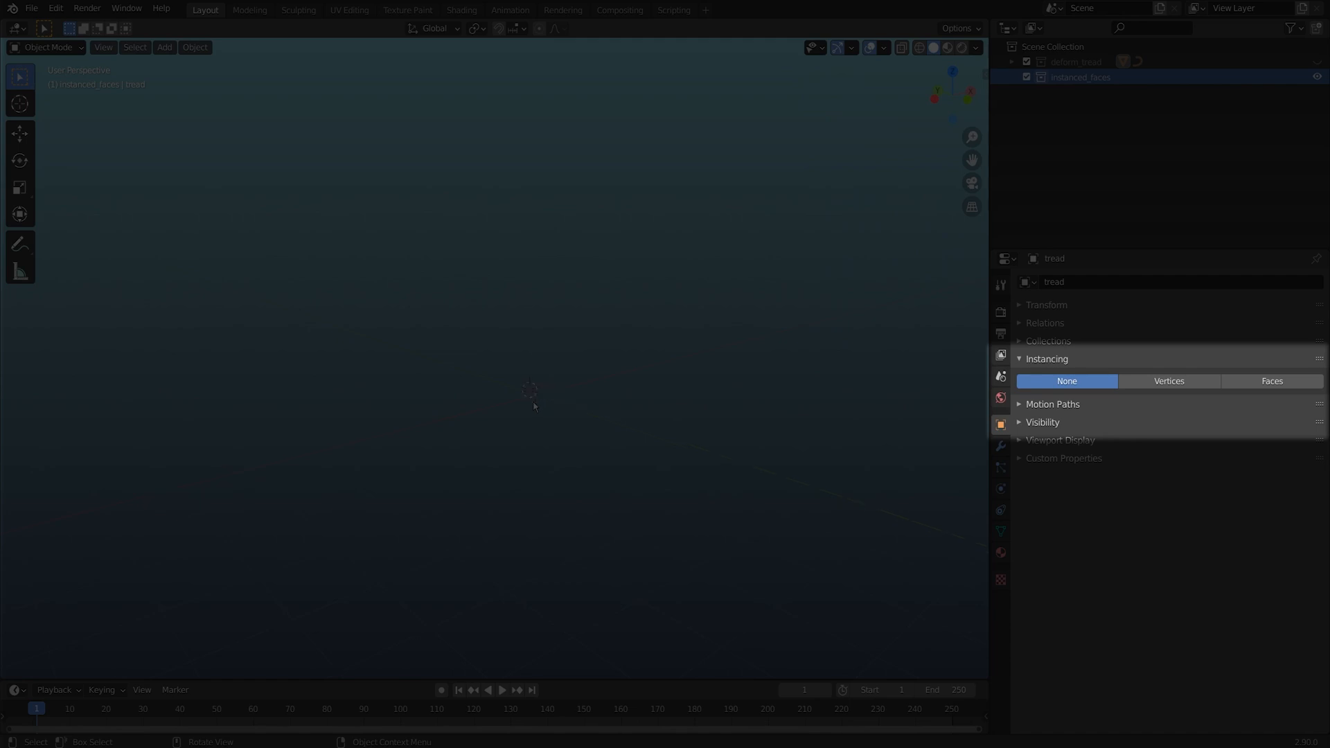
mouse_move(953, 345)
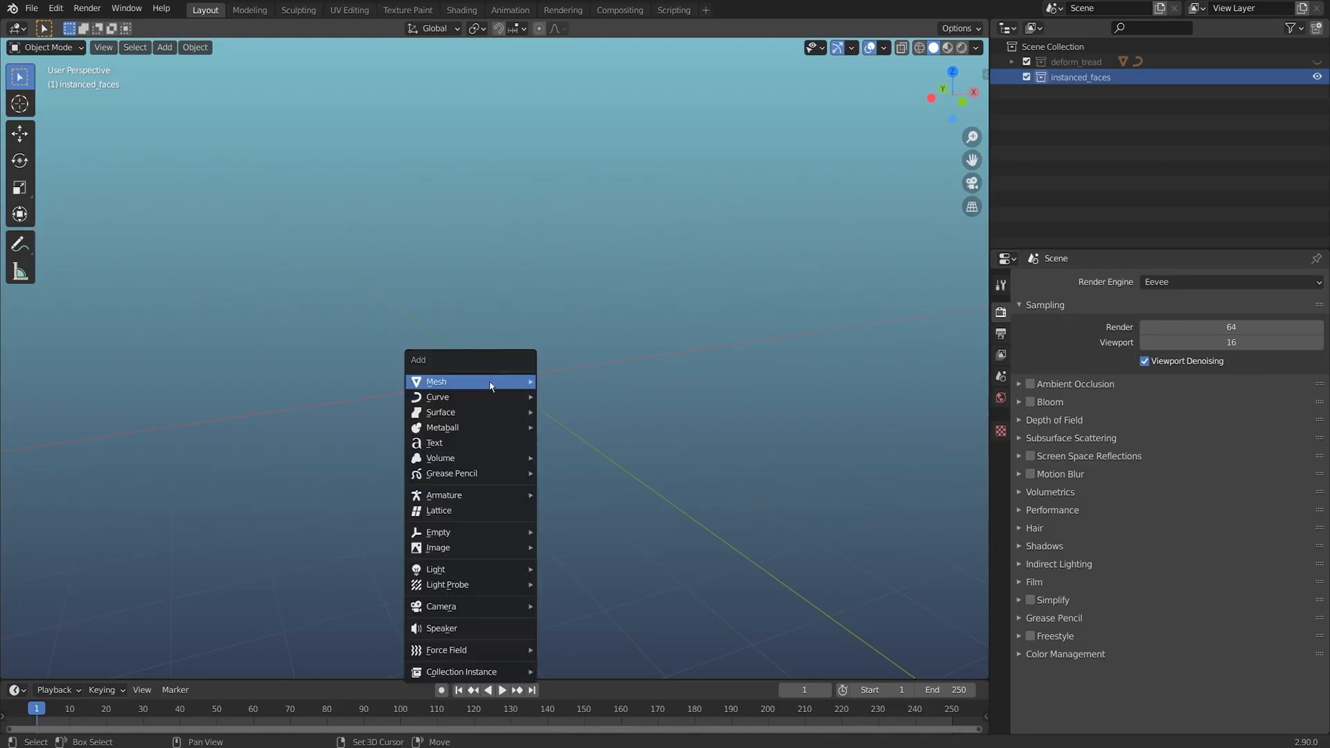
Add a UV sphere and a monkey head, parent the monkey to the sphere, and show the sphere's object settings
left_click(436, 381)
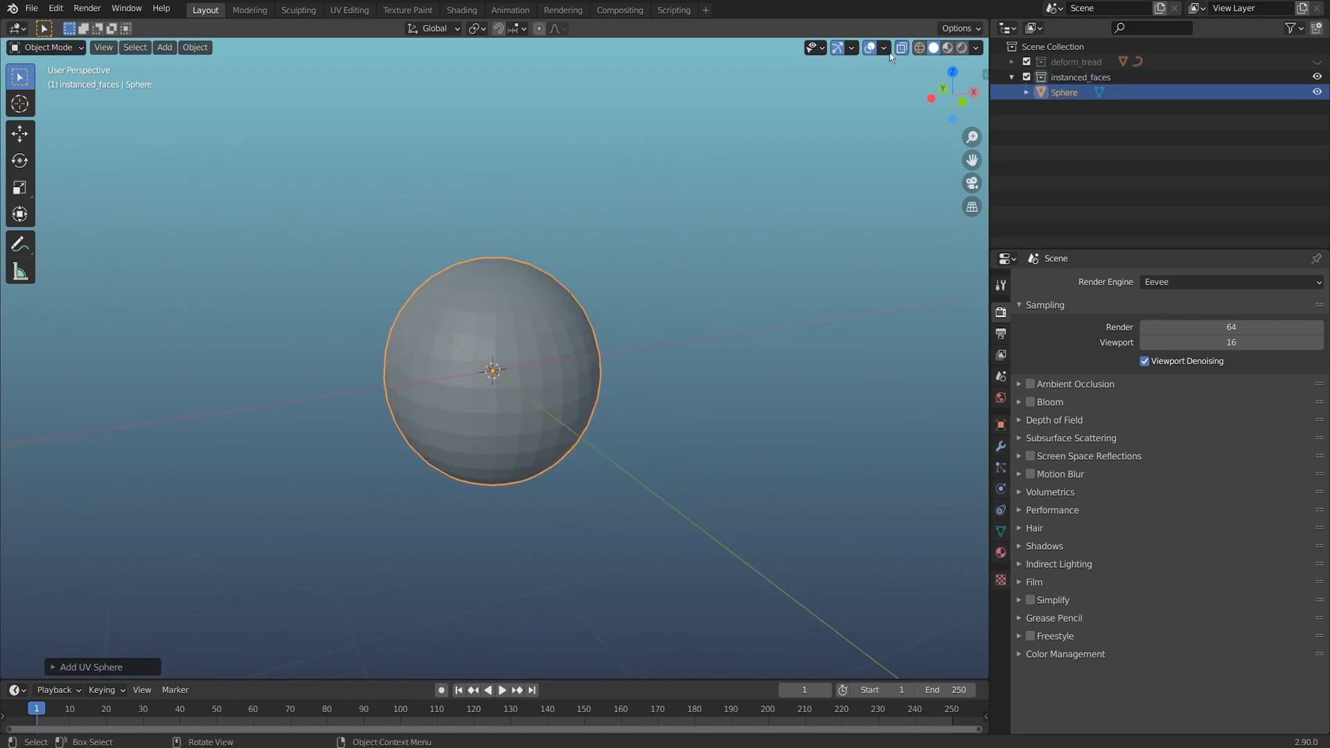
left_click(163, 46)
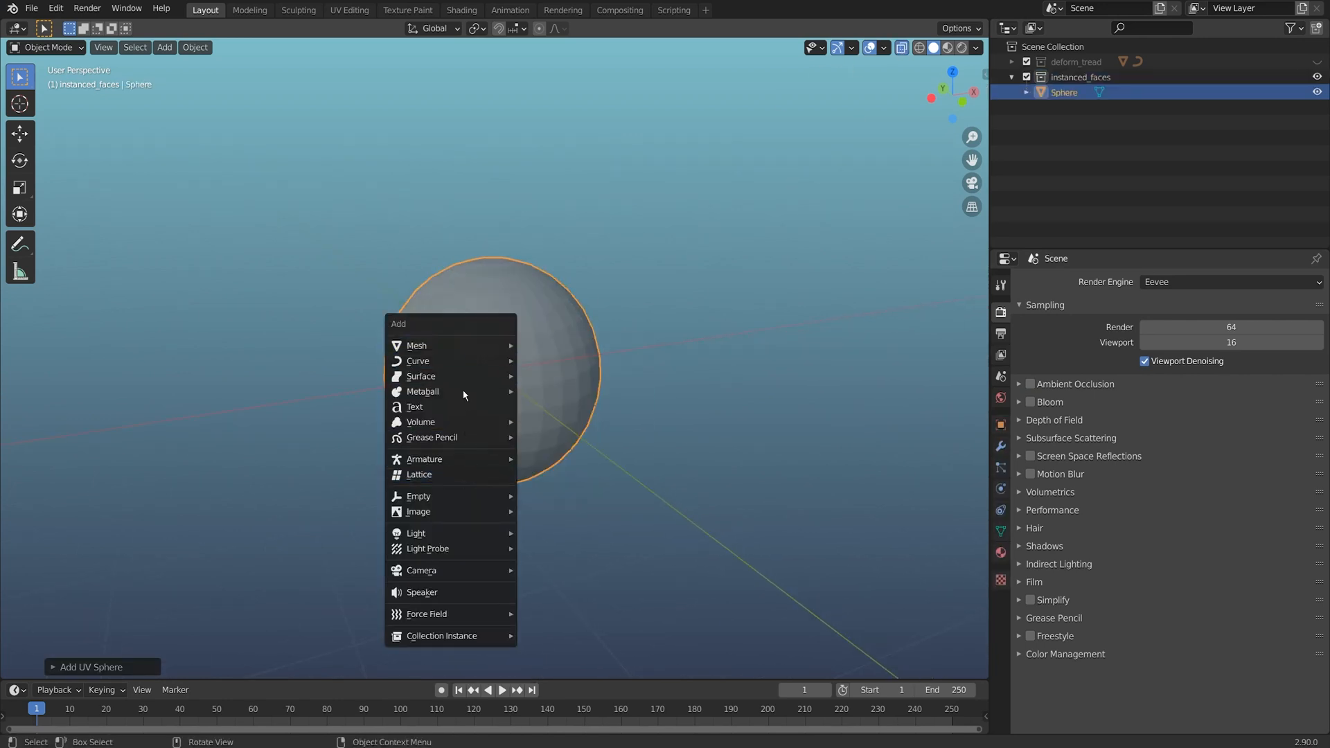
mouse_move(416, 345)
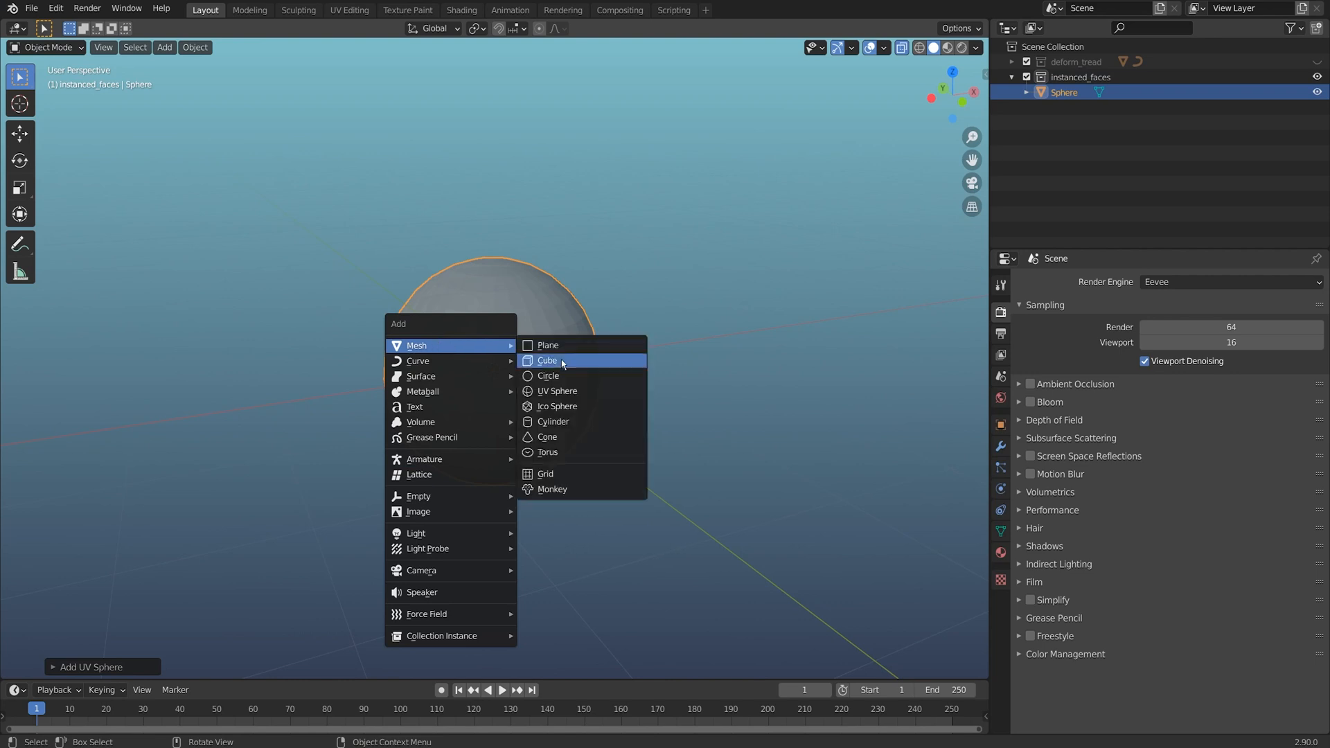
left_click(551, 489)
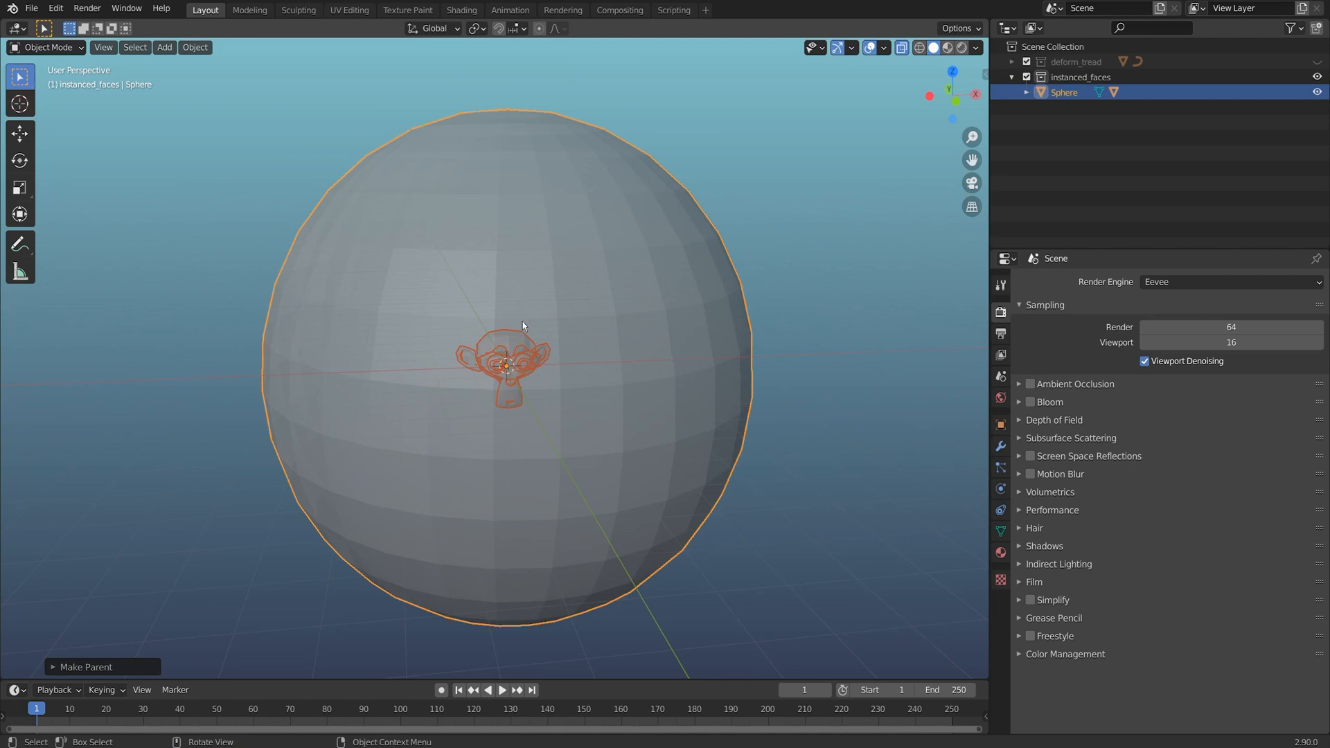
left_click(1000, 425)
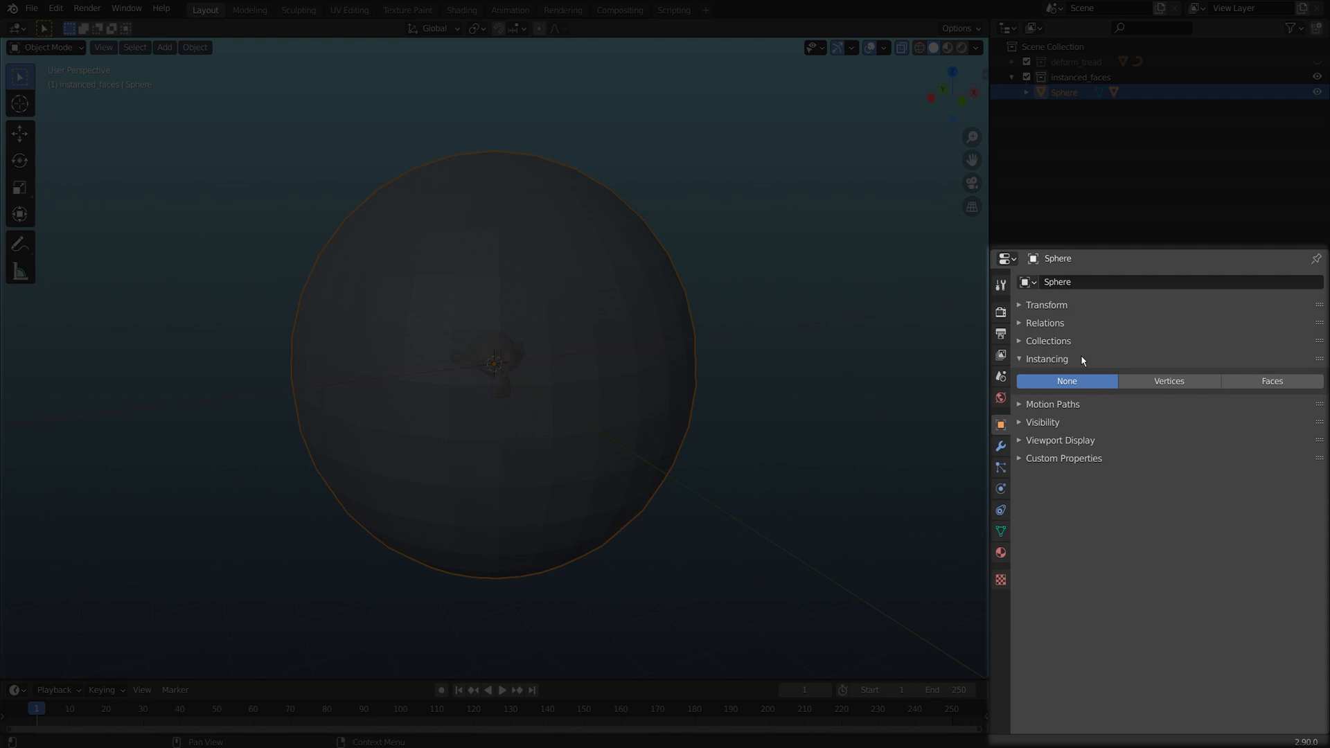
Set sphere instancing to Faces, extrude a face strip, briefly try Vertices, then return to Faces
left_click(1272, 381)
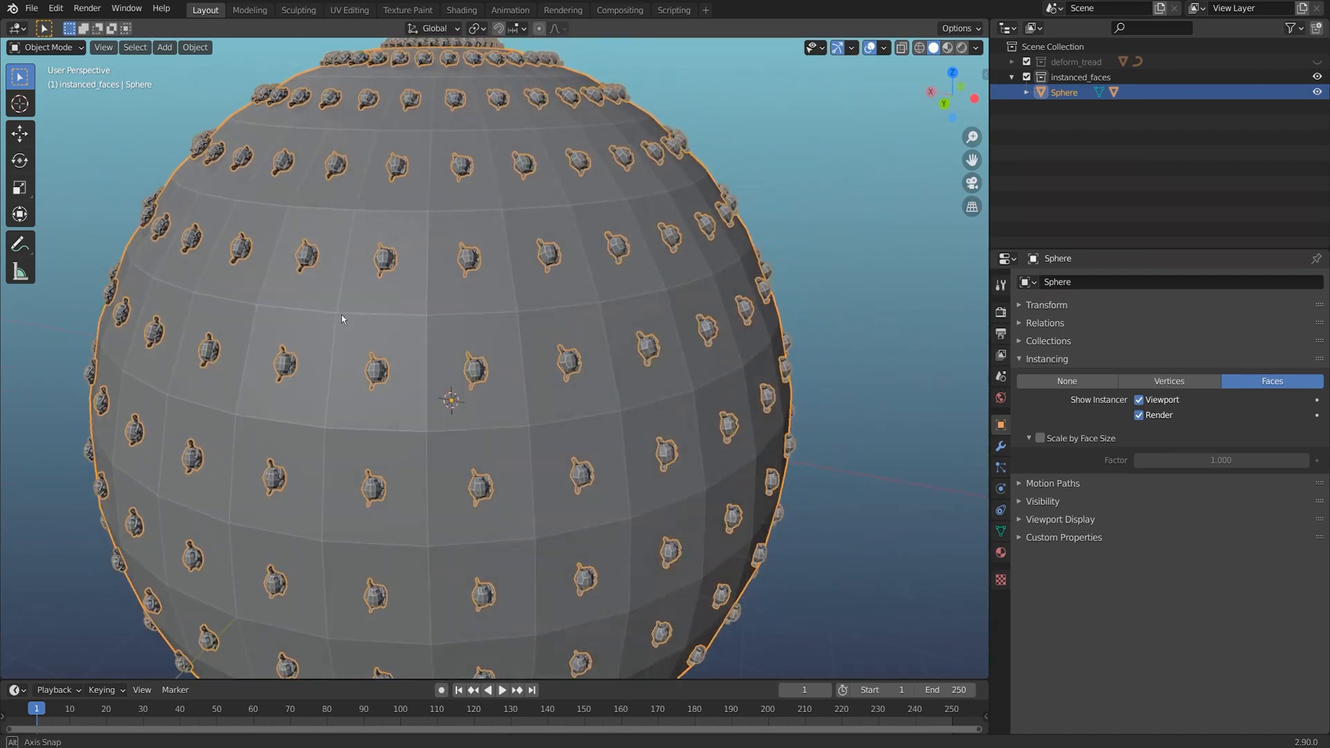
key("Tab")
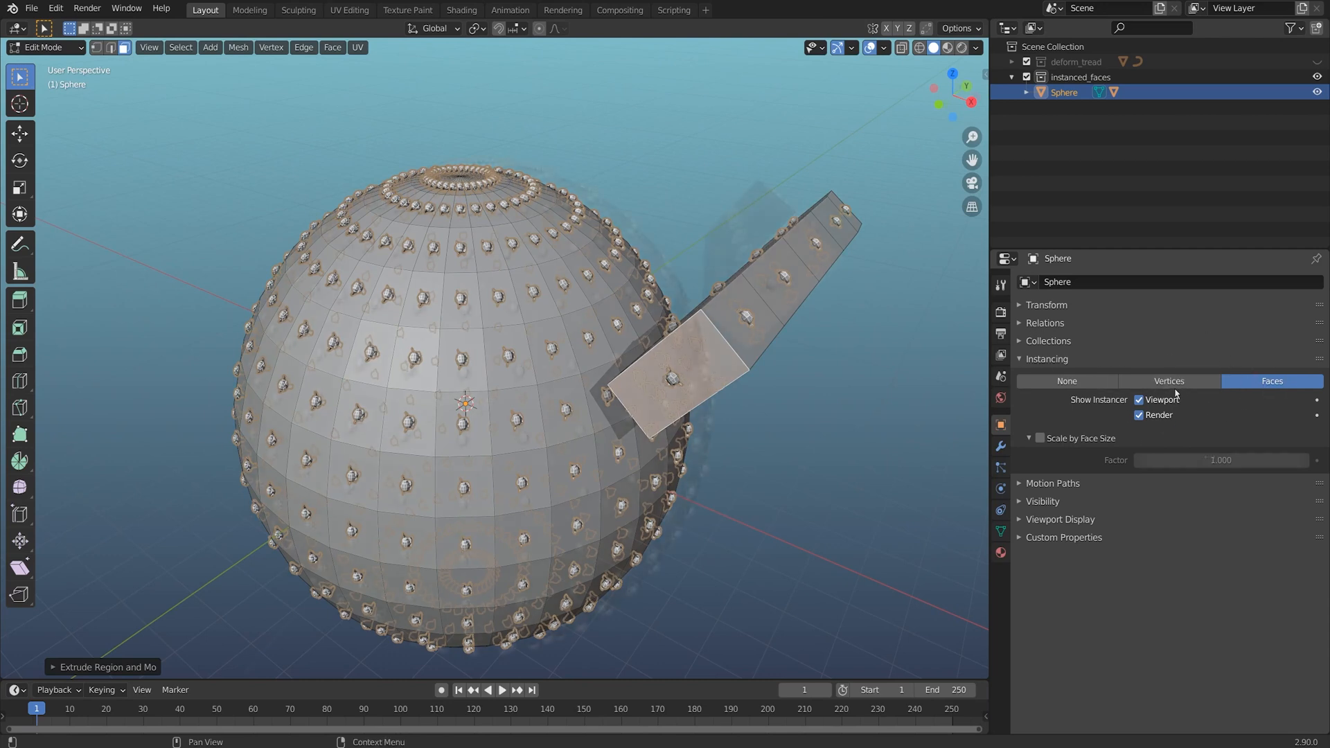
left_click(1168, 380)
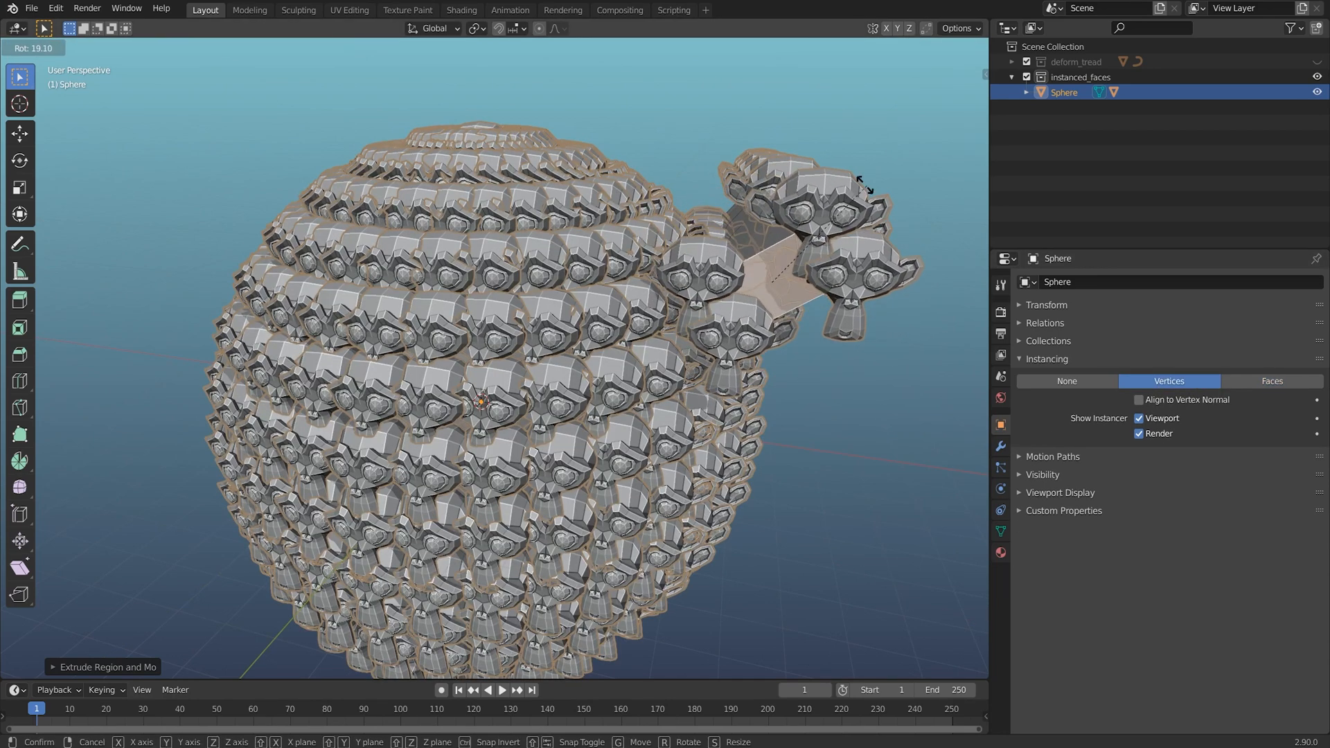
left_click(1270, 381)
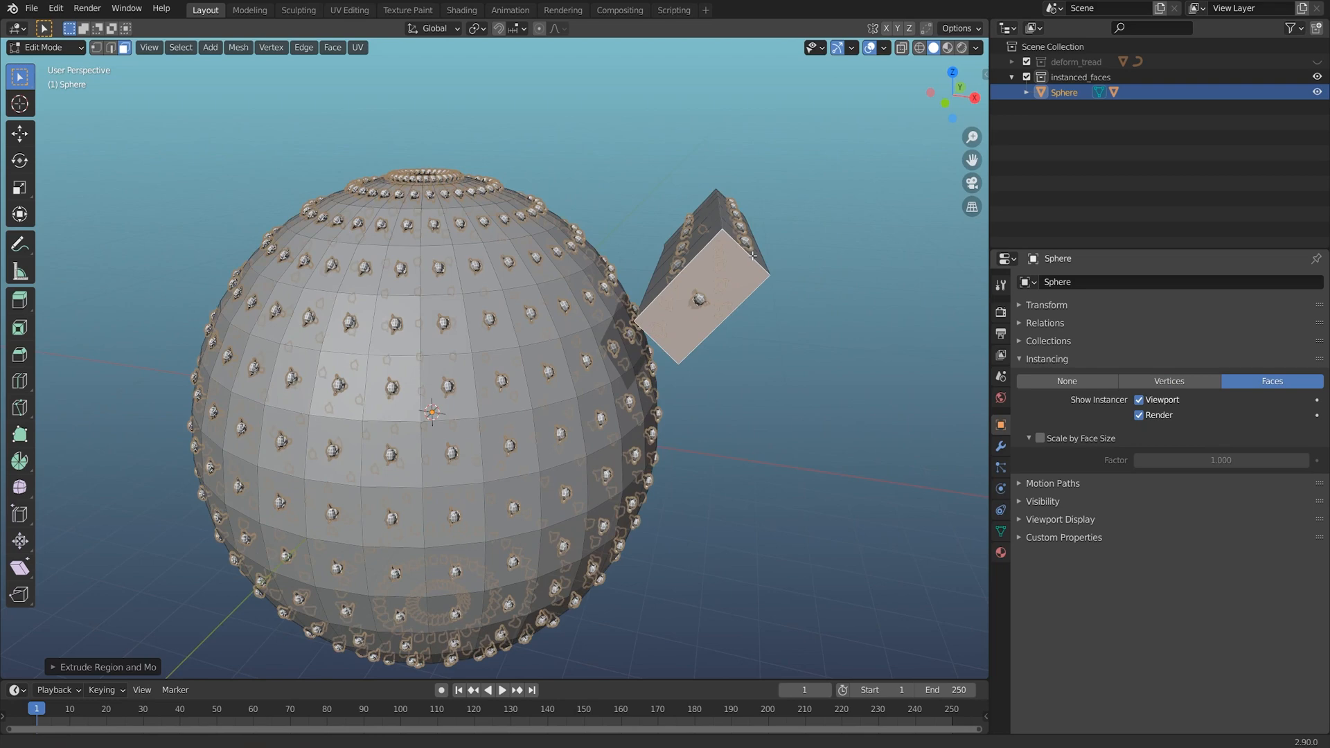
key("r")
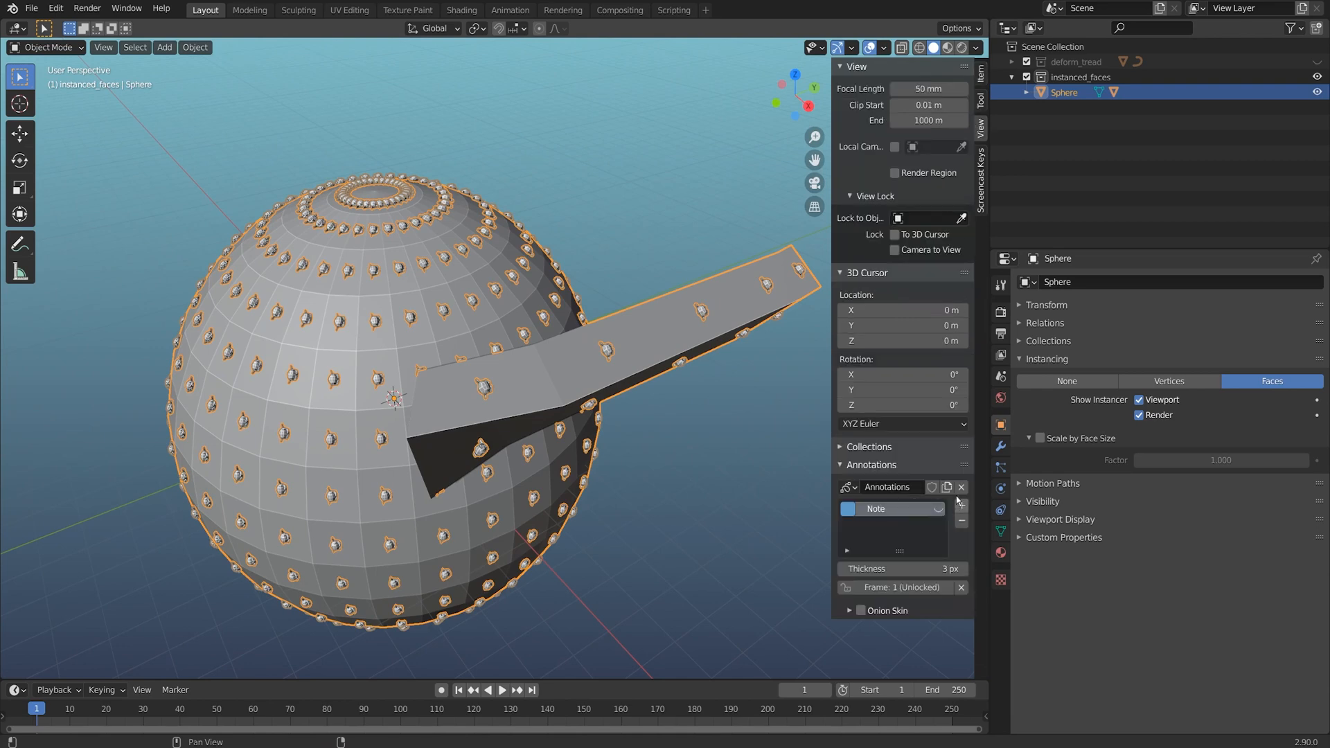
Add annotation layers Note.001 and Note.002, then orbit around the sphere
left_click(961, 506)
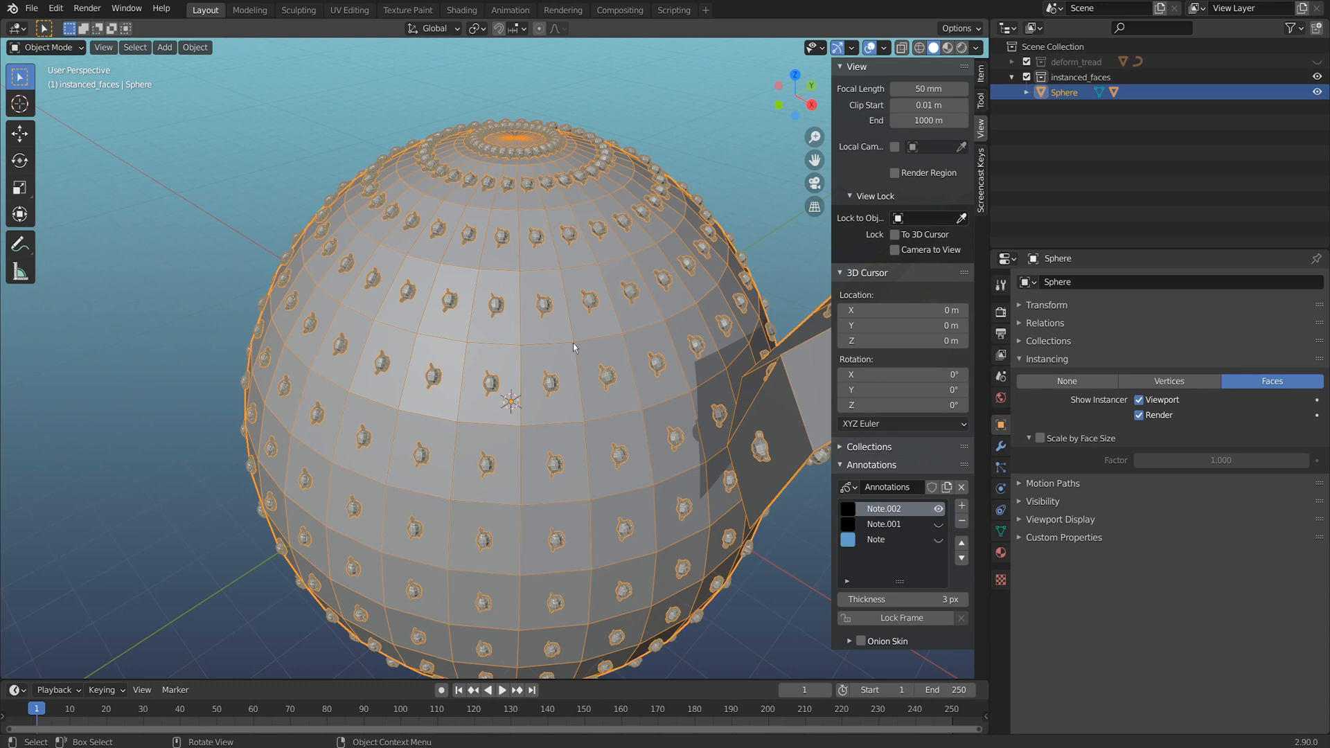
left_click_drag(524, 424, 575, 346)
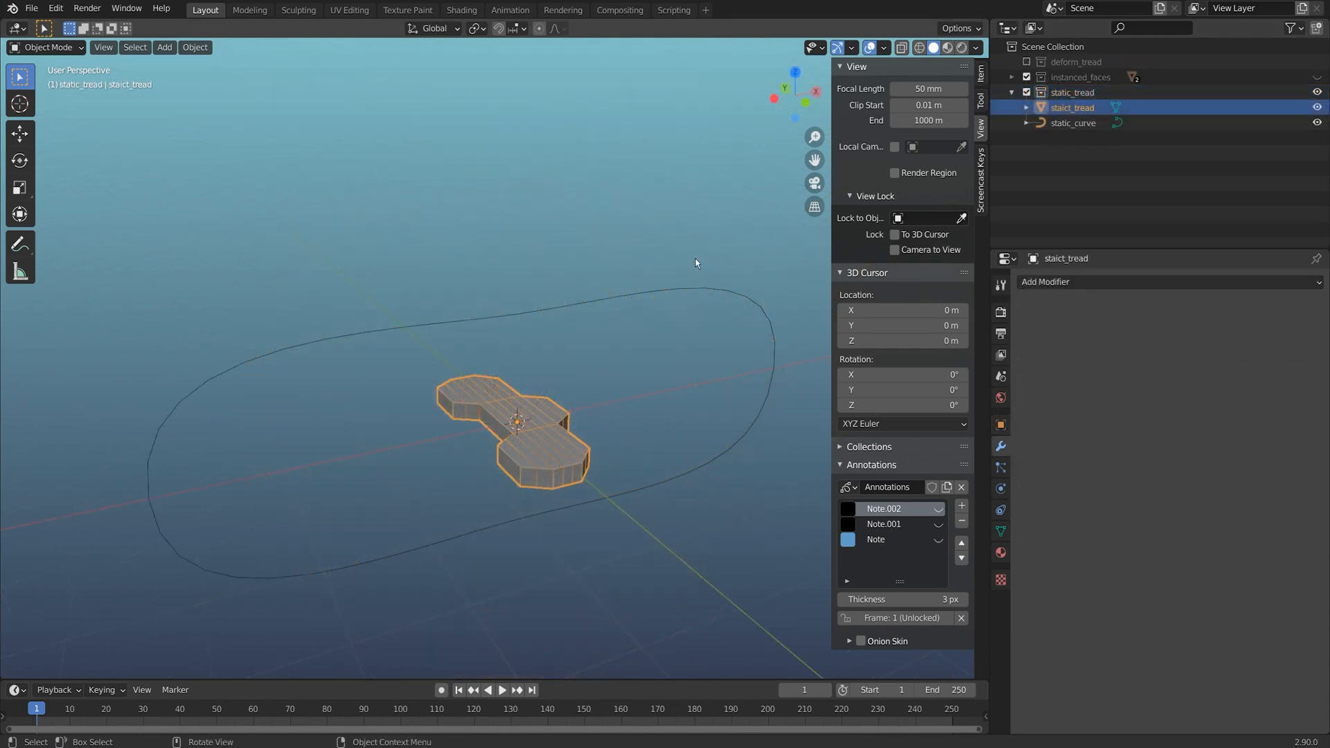
Add a plane at the scene centre near the static tread
left_click_drag(695, 264, 550, 340)
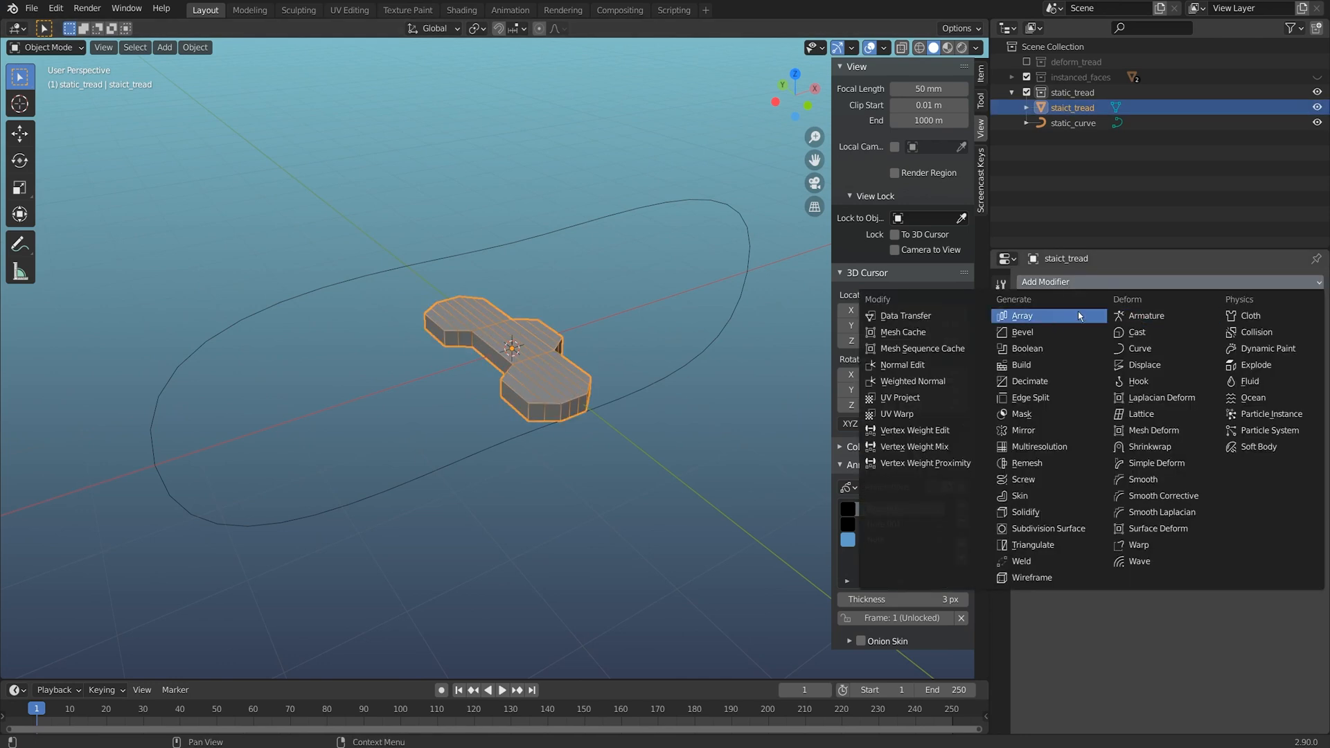
mouse_move(1138, 348)
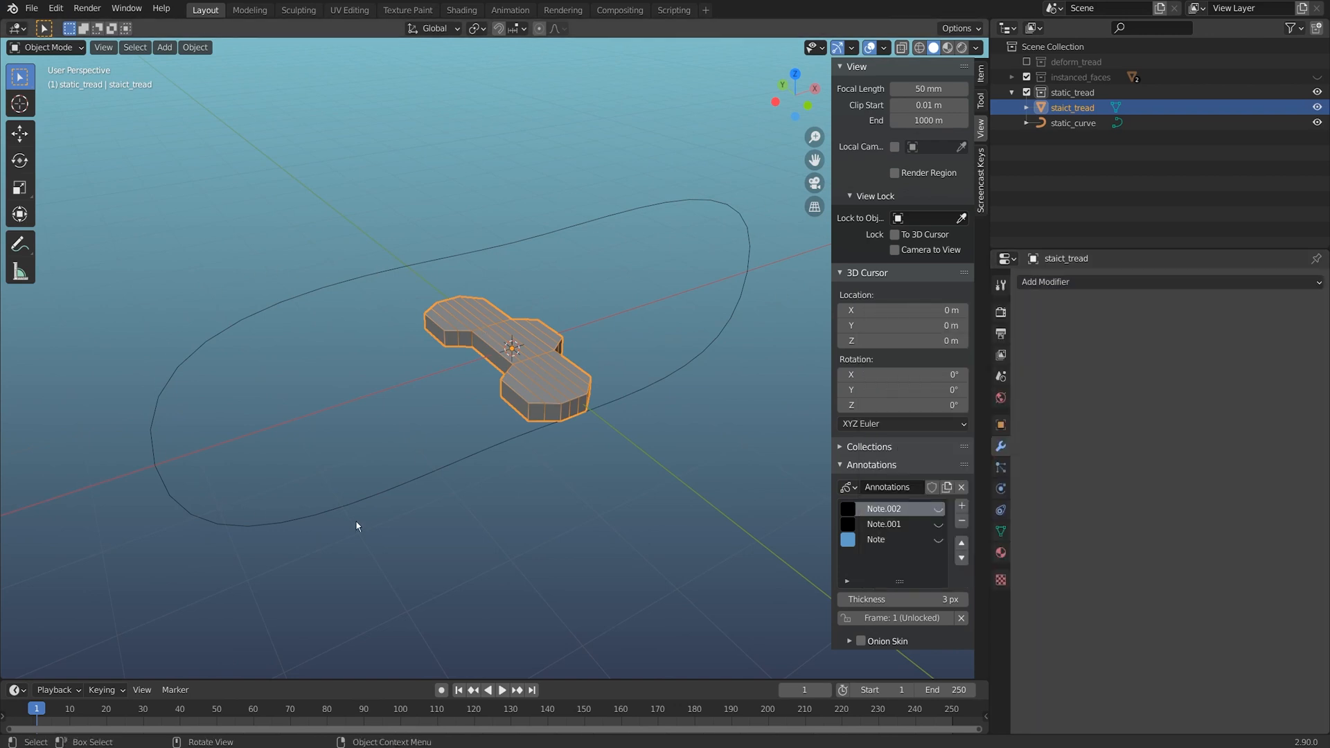
mouse_move(276, 517)
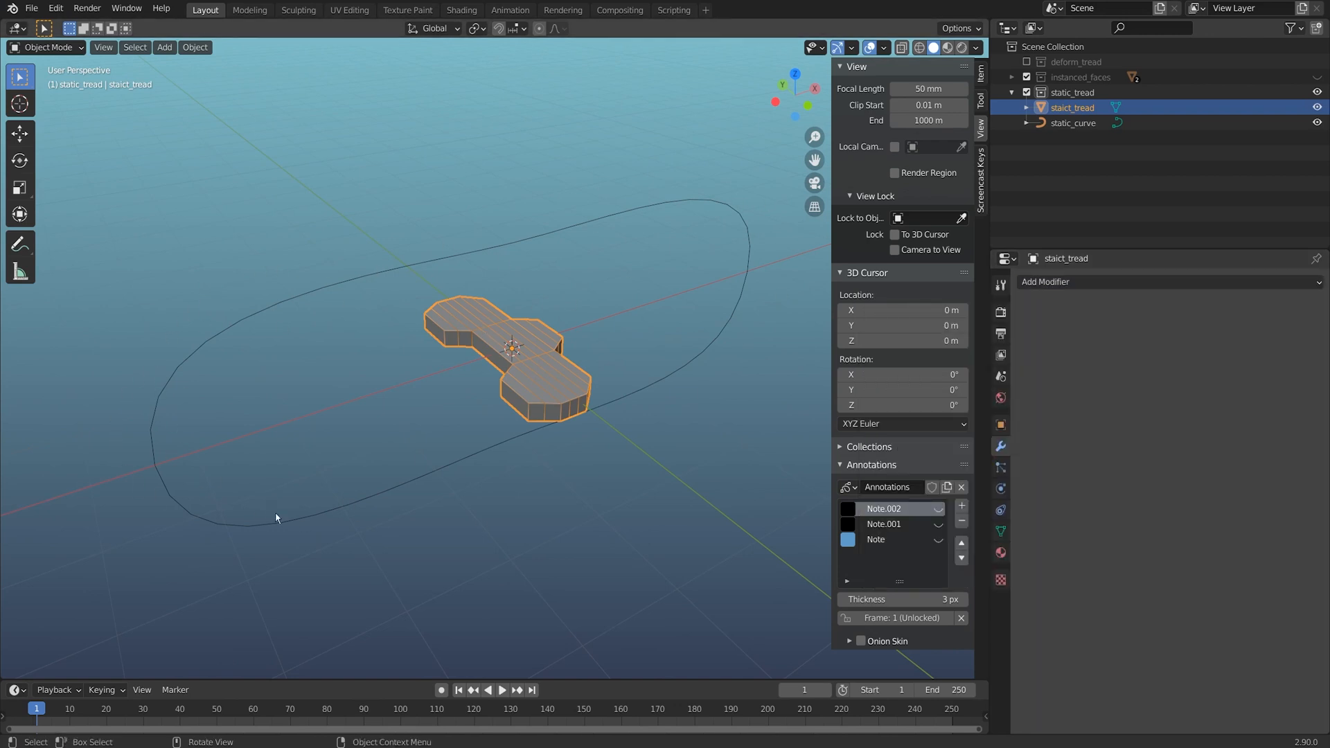
left_click(163, 47)
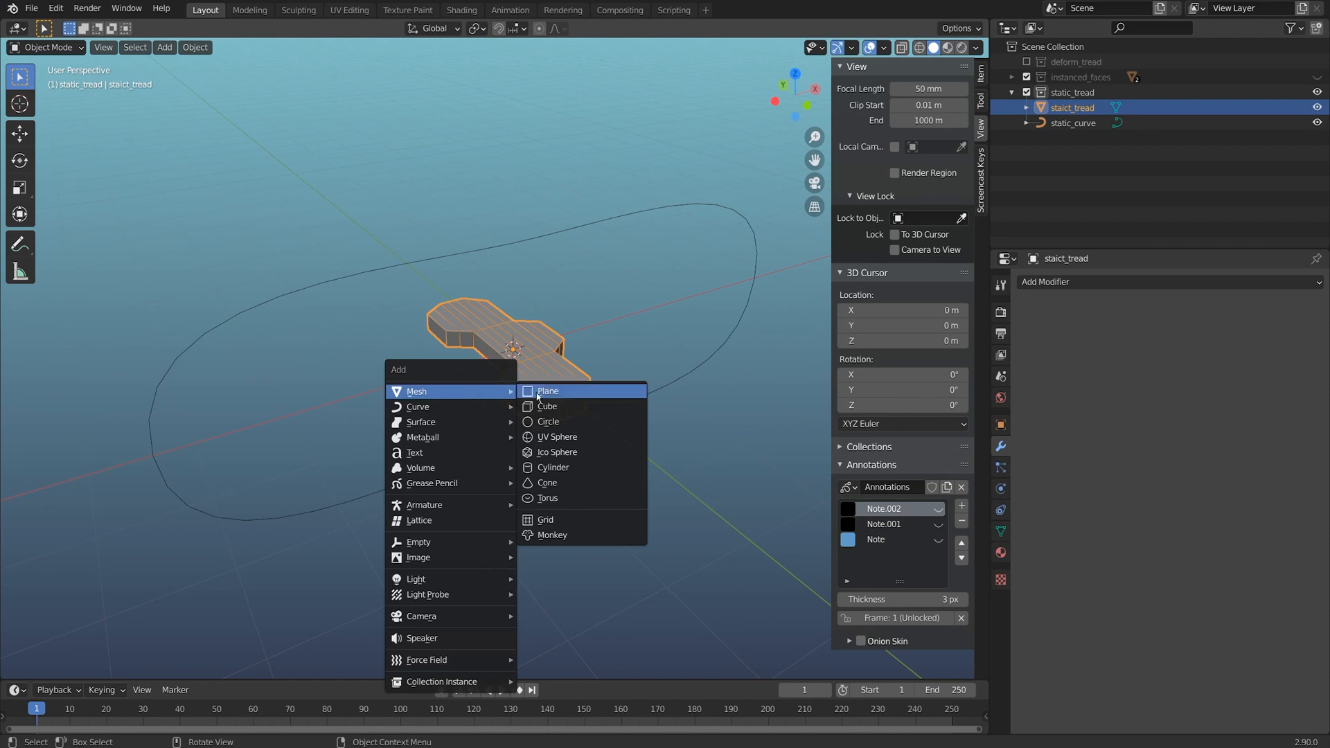
left_click(547, 390)
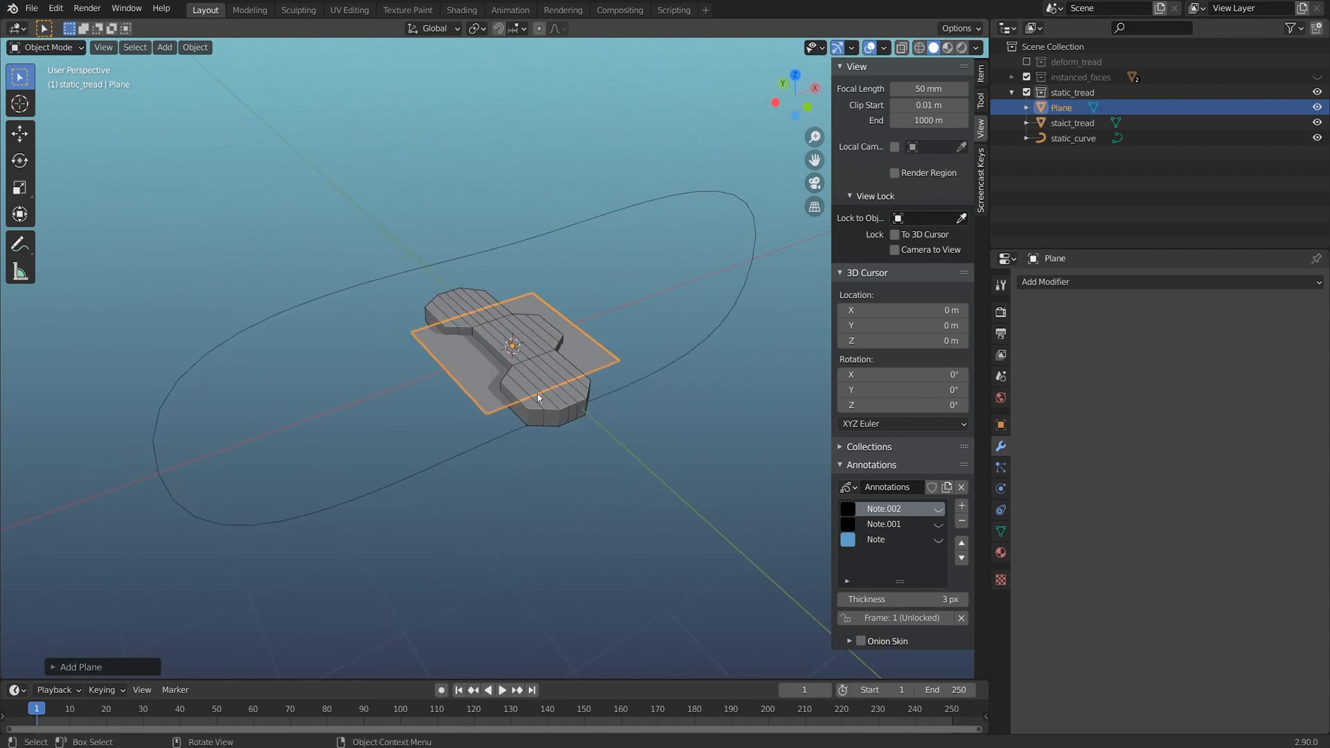
Parent the tread link to the plane and turn on the plane's face instancing
left_click(1072, 122)
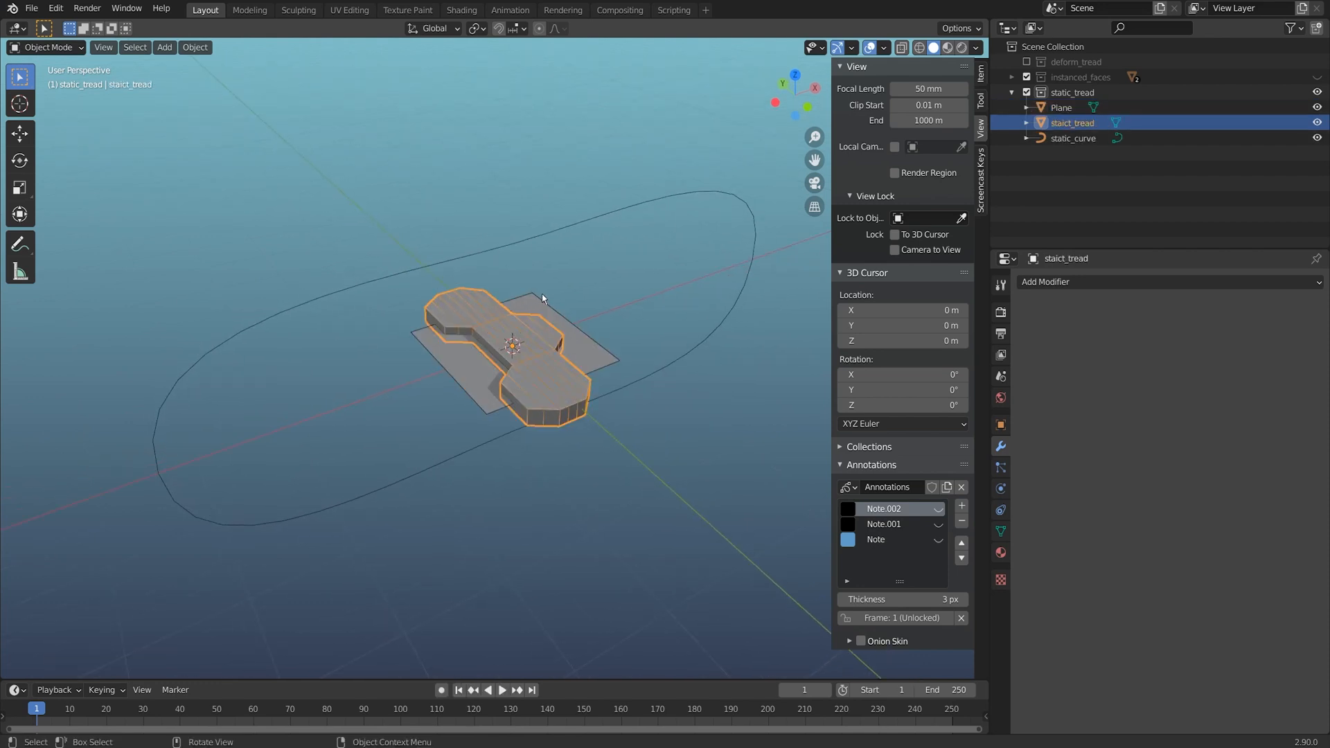
key("ctrl+p")
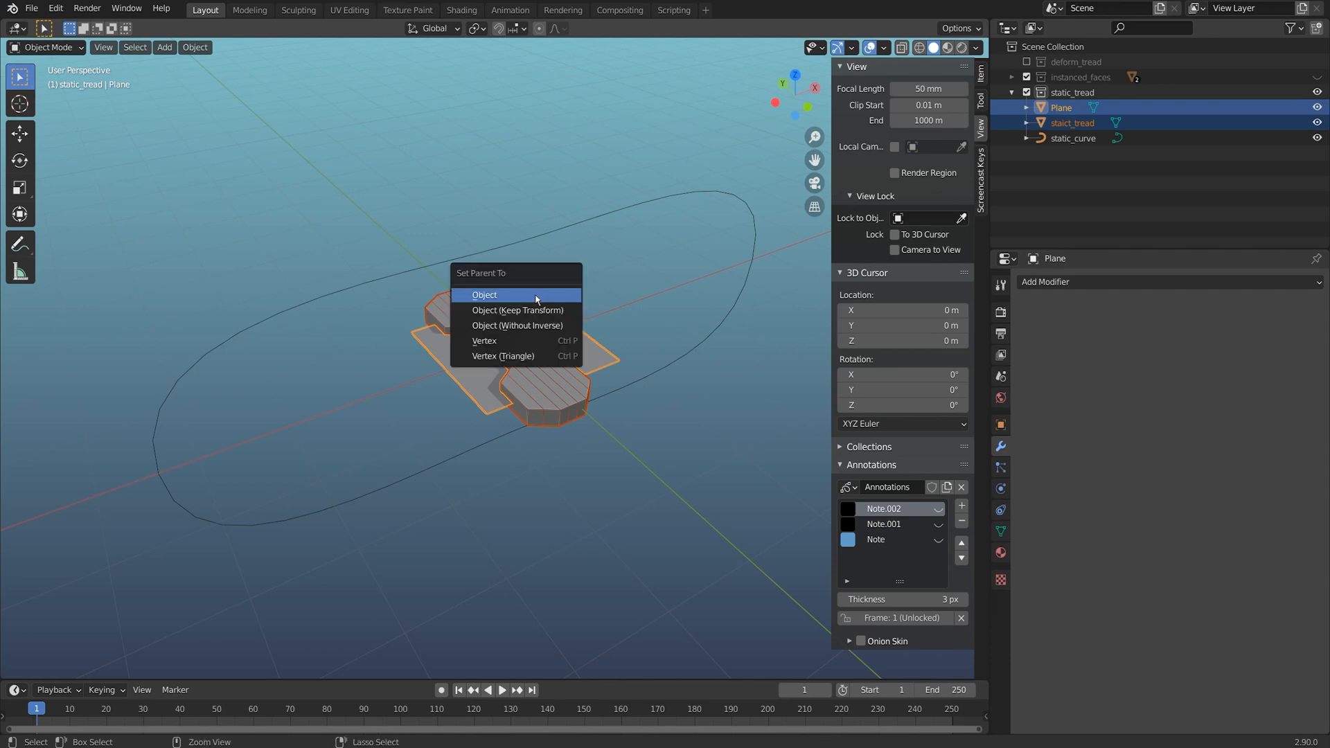
left_click(483, 295)
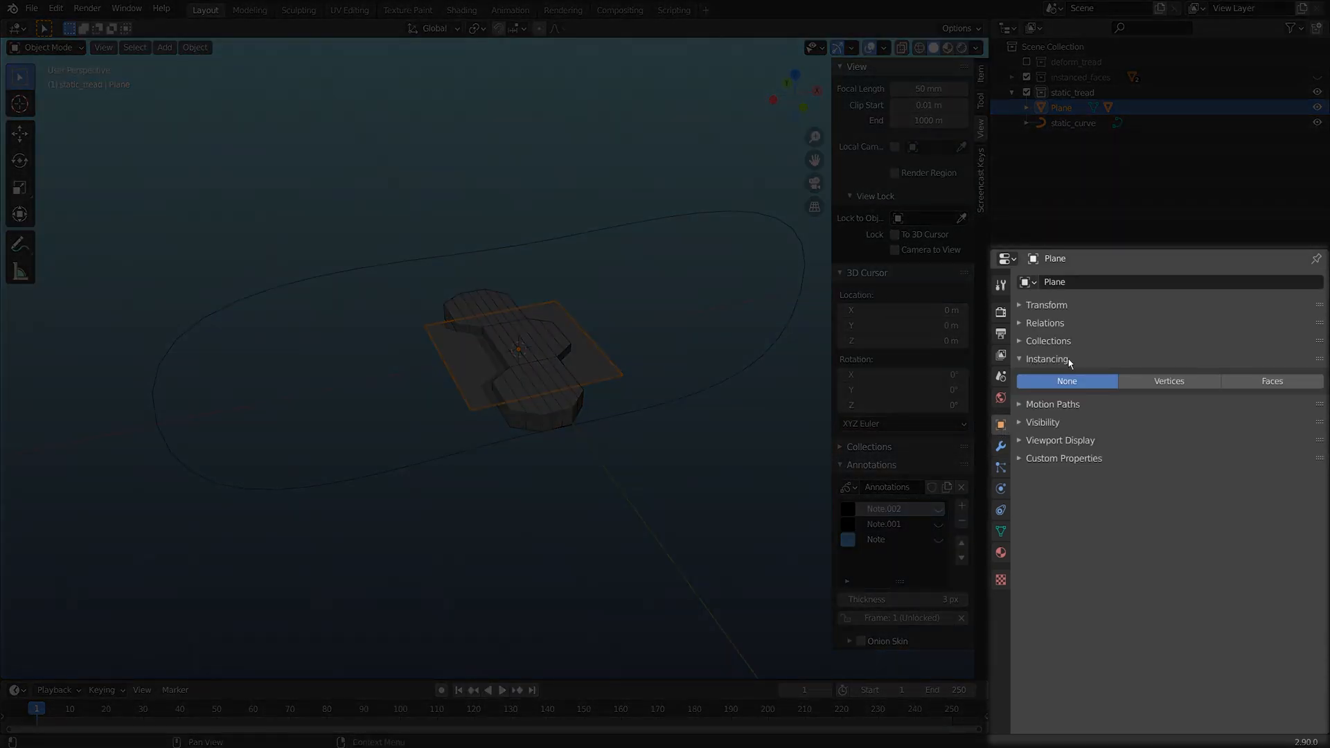
left_click(1271, 381)
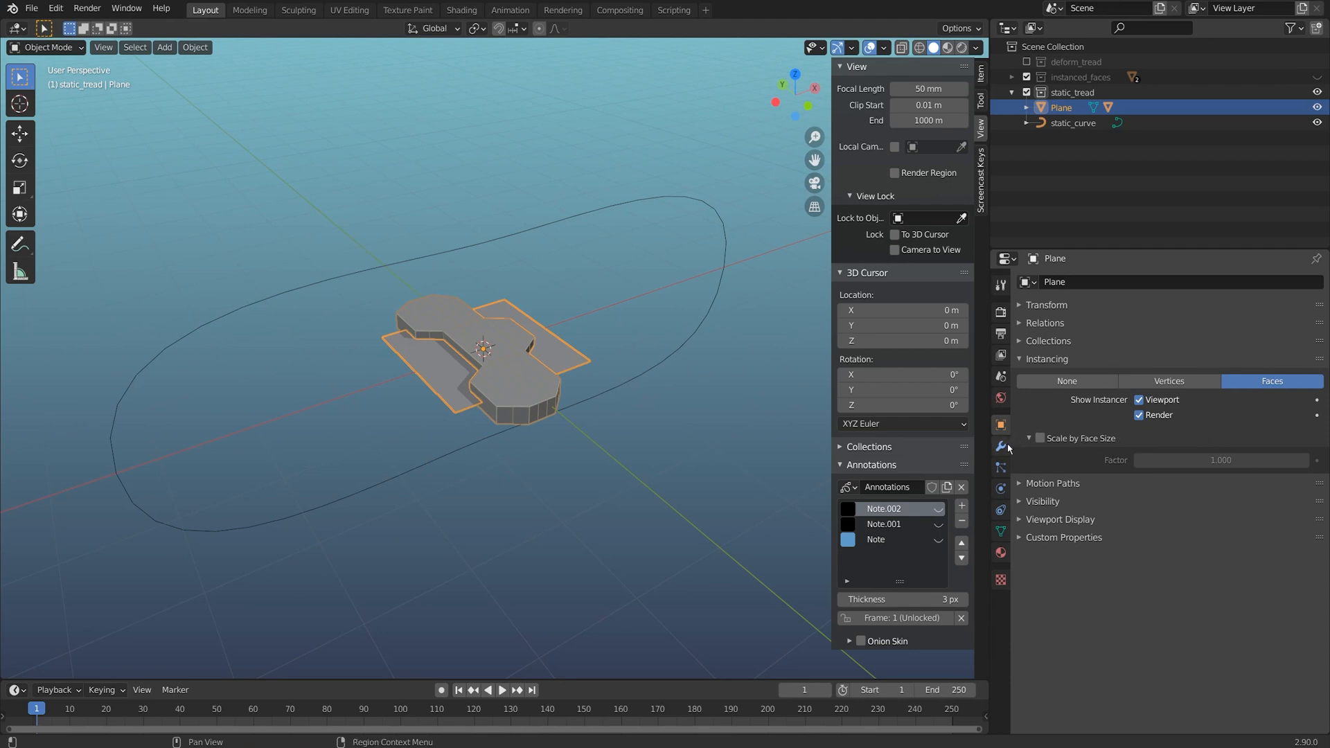
Add an Array modifier to the plane with Count 22 and relative offset X 1.0
left_click(1000, 446)
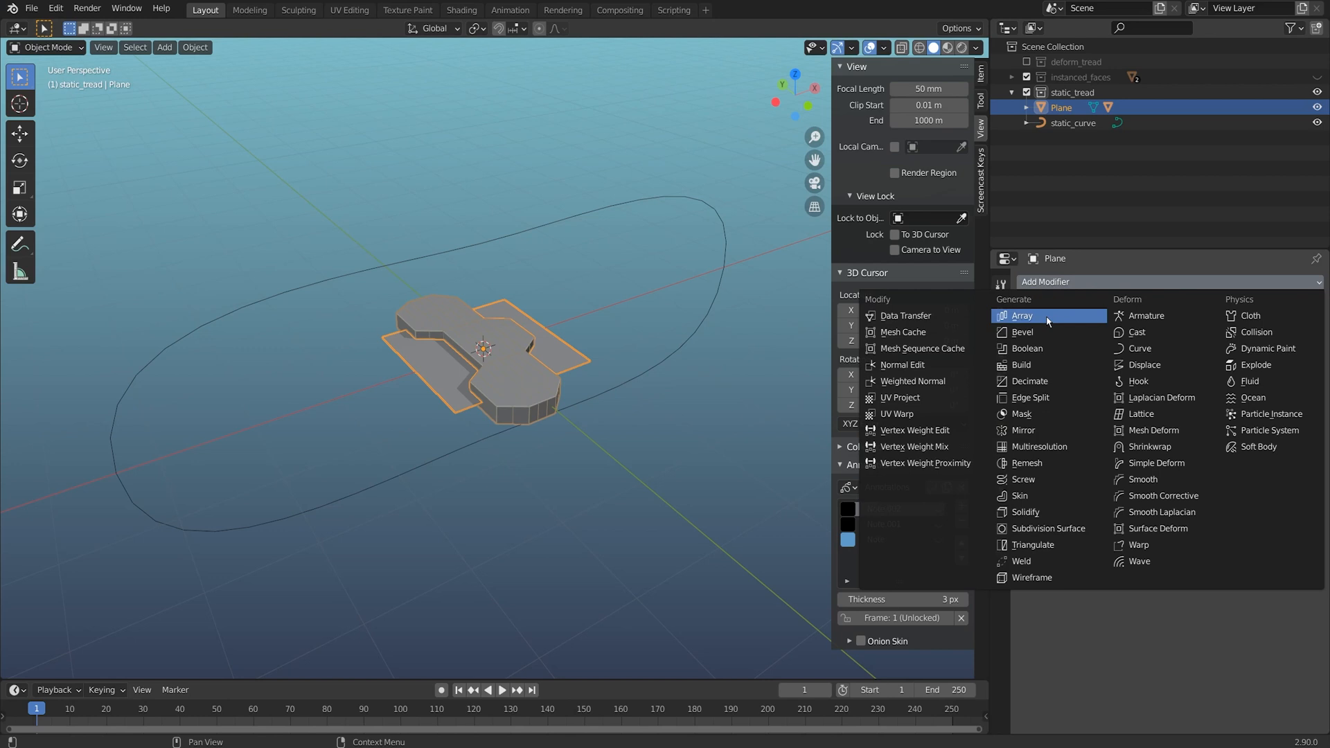
left_click(1022, 316)
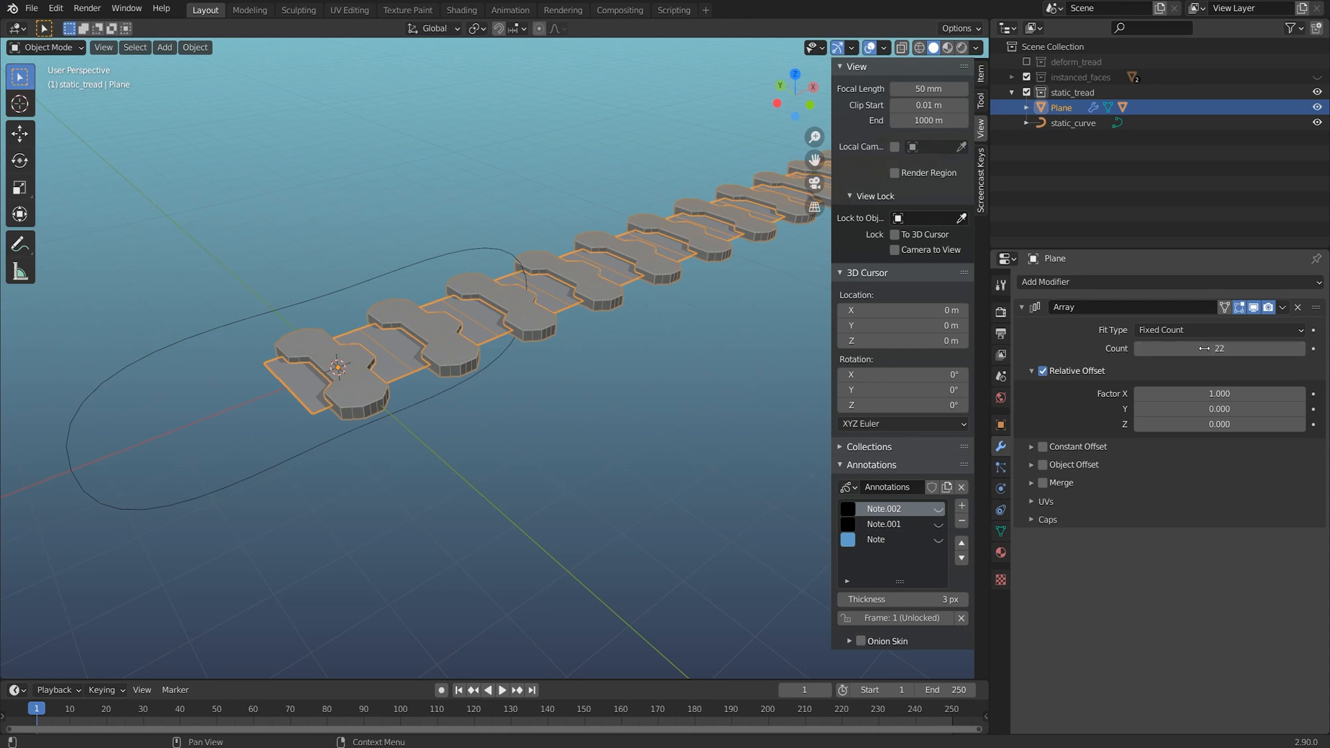
key("Tab")
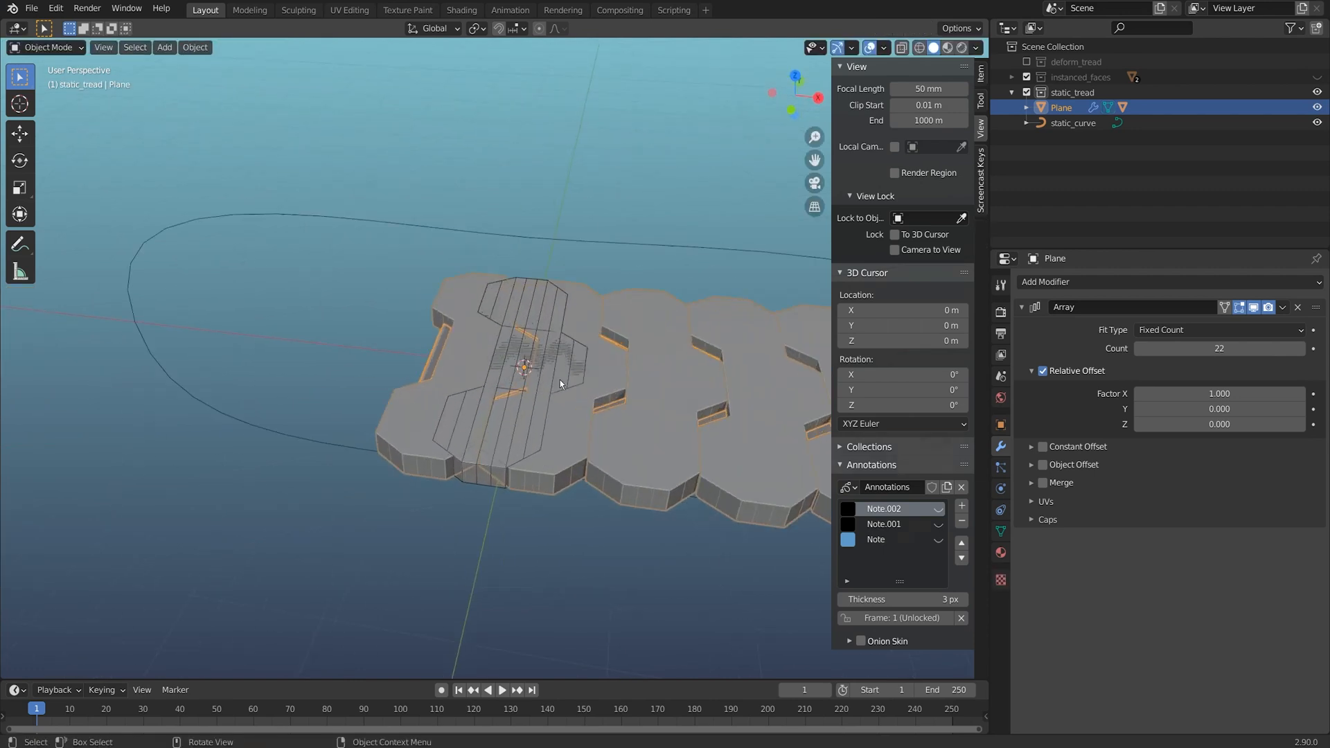
key("Tab")
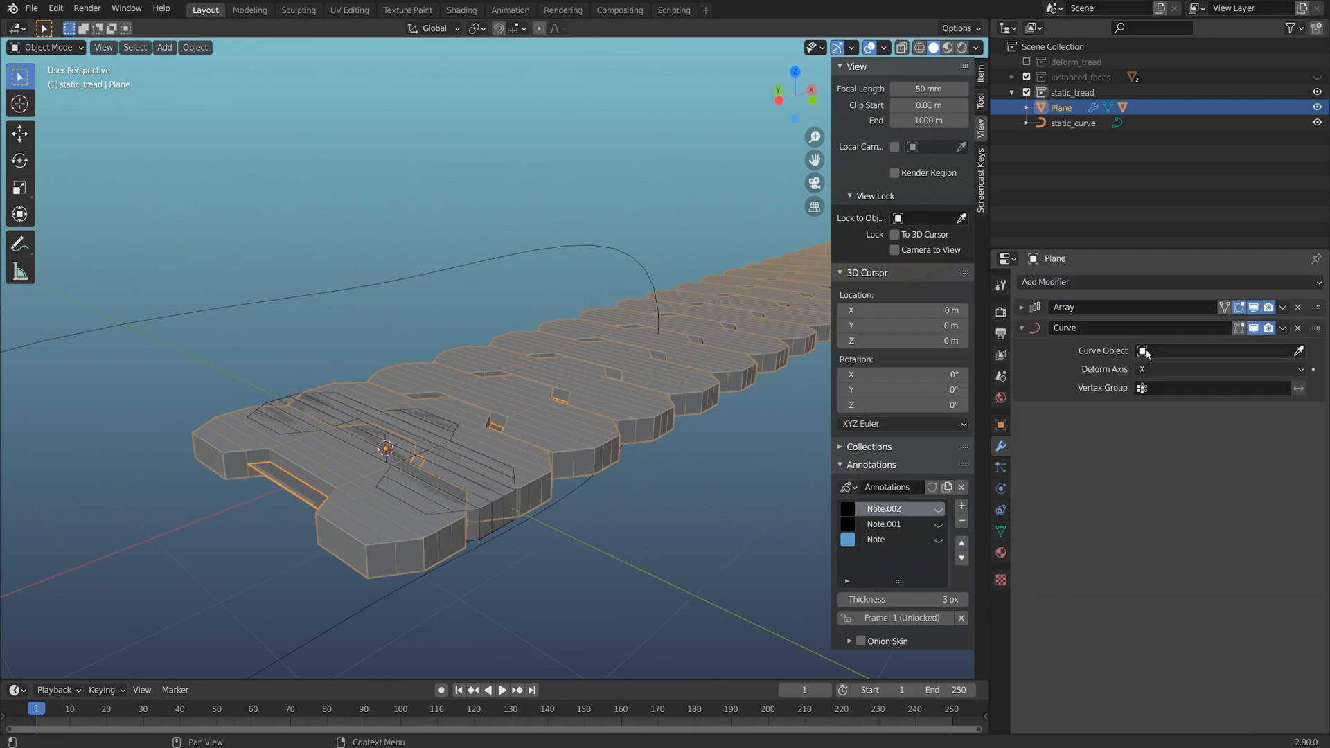
Set the Curve modifier's Curve Object to static_curve and inspect the closed loop
left_click(1142, 351)
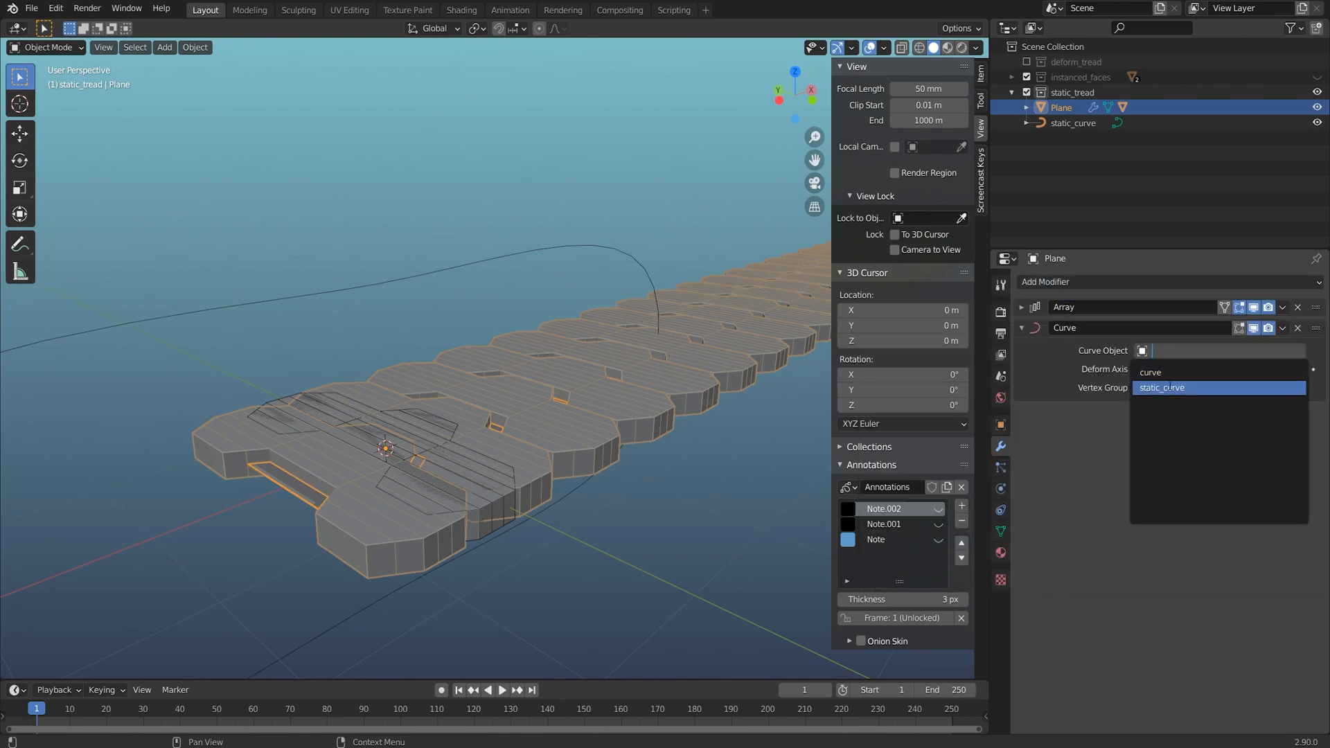
left_click(1163, 388)
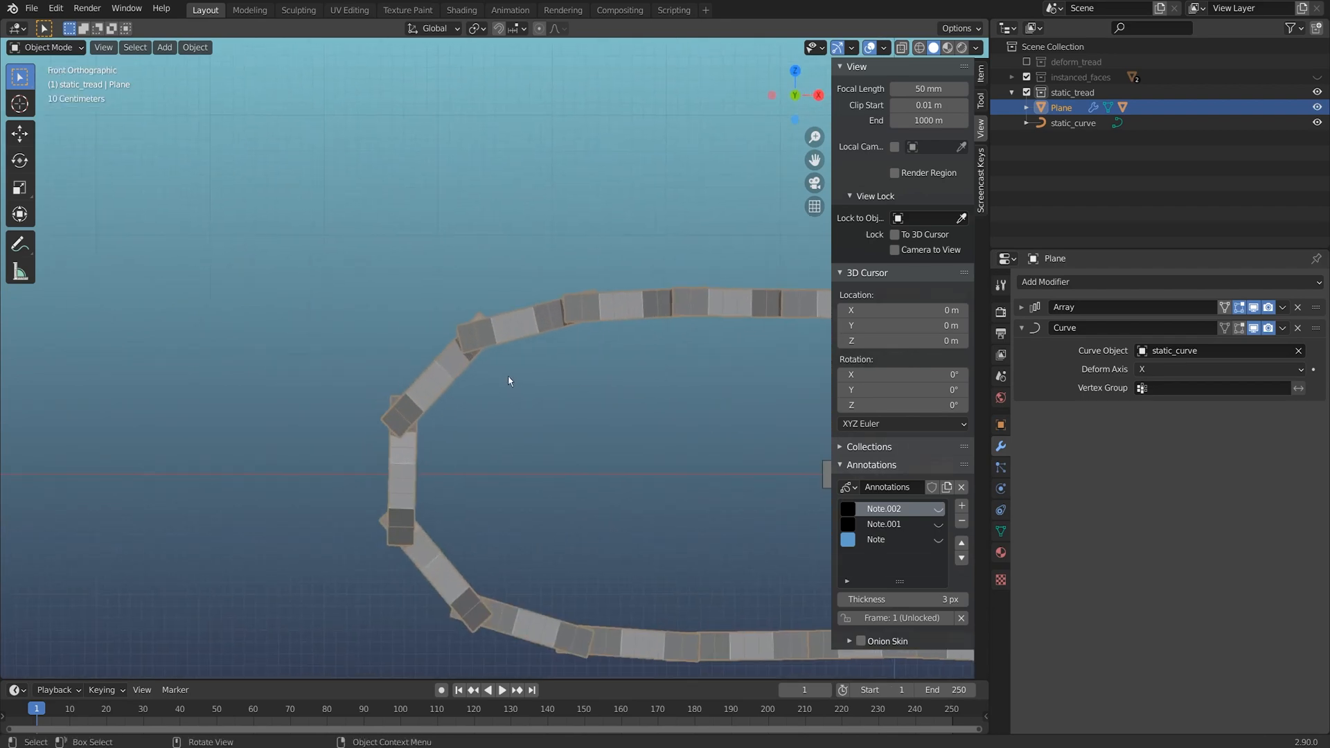
mouse_move(399, 355)
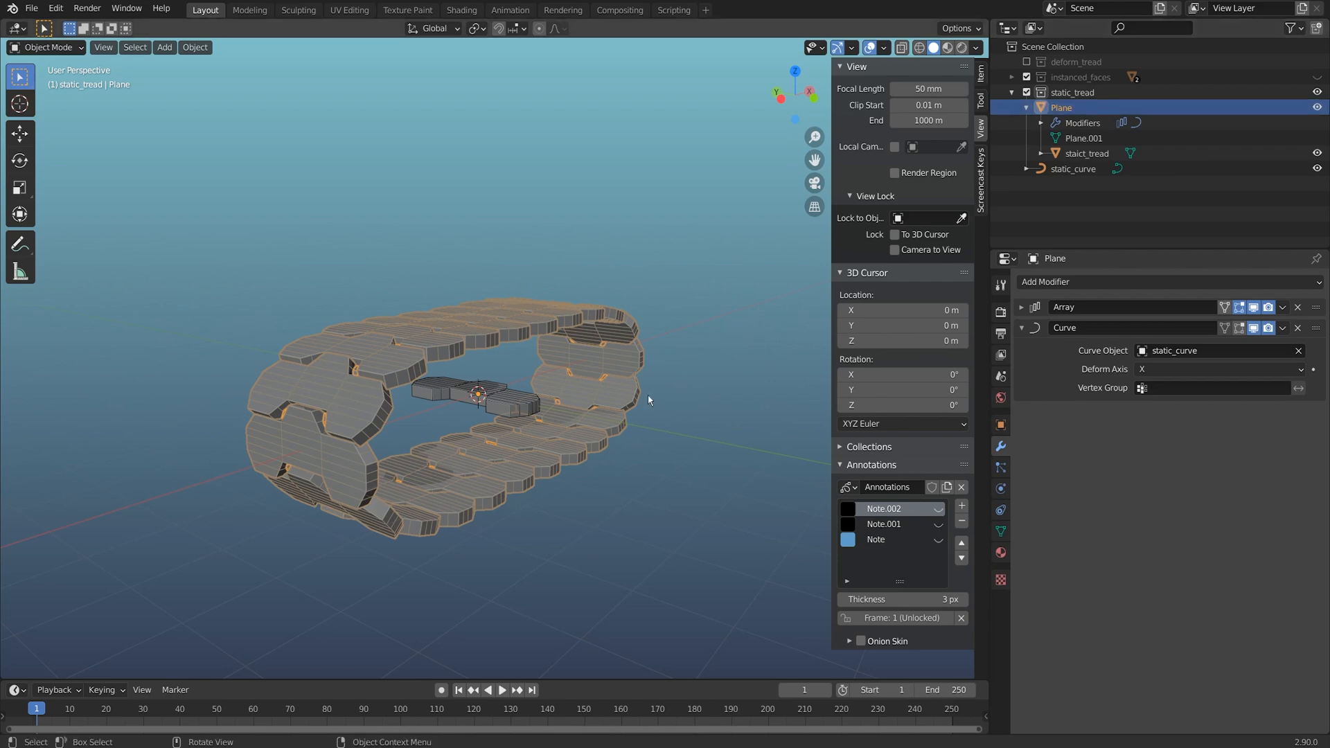
key("g")
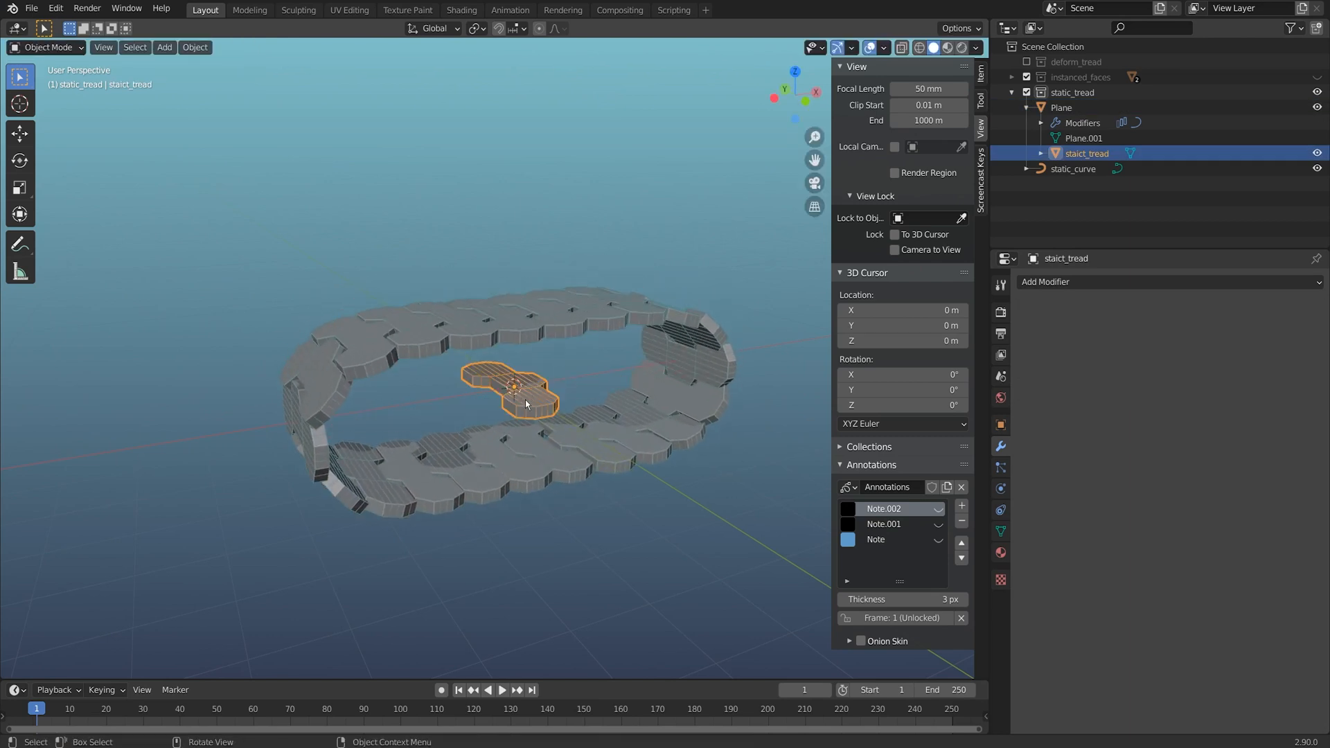
Add a camera to the scene for rendering the tread loop
left_click(164, 47)
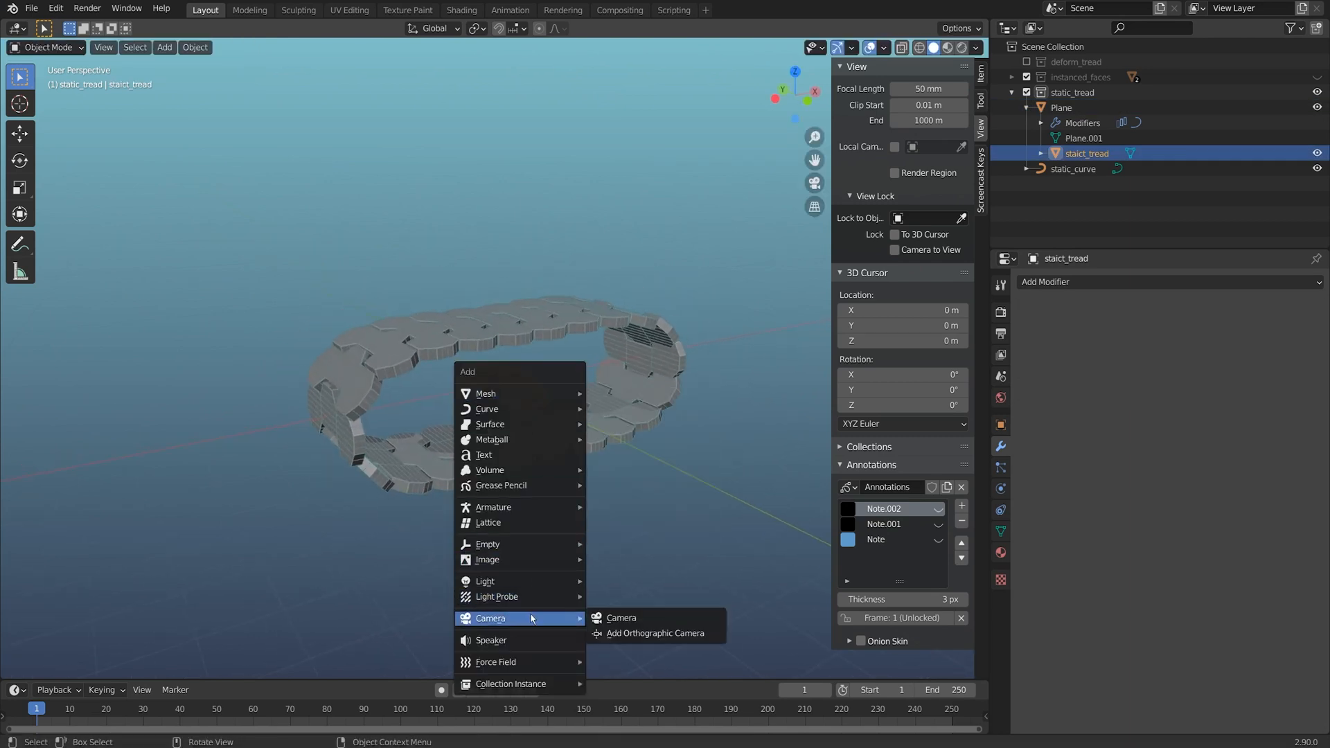
left_click(621, 618)
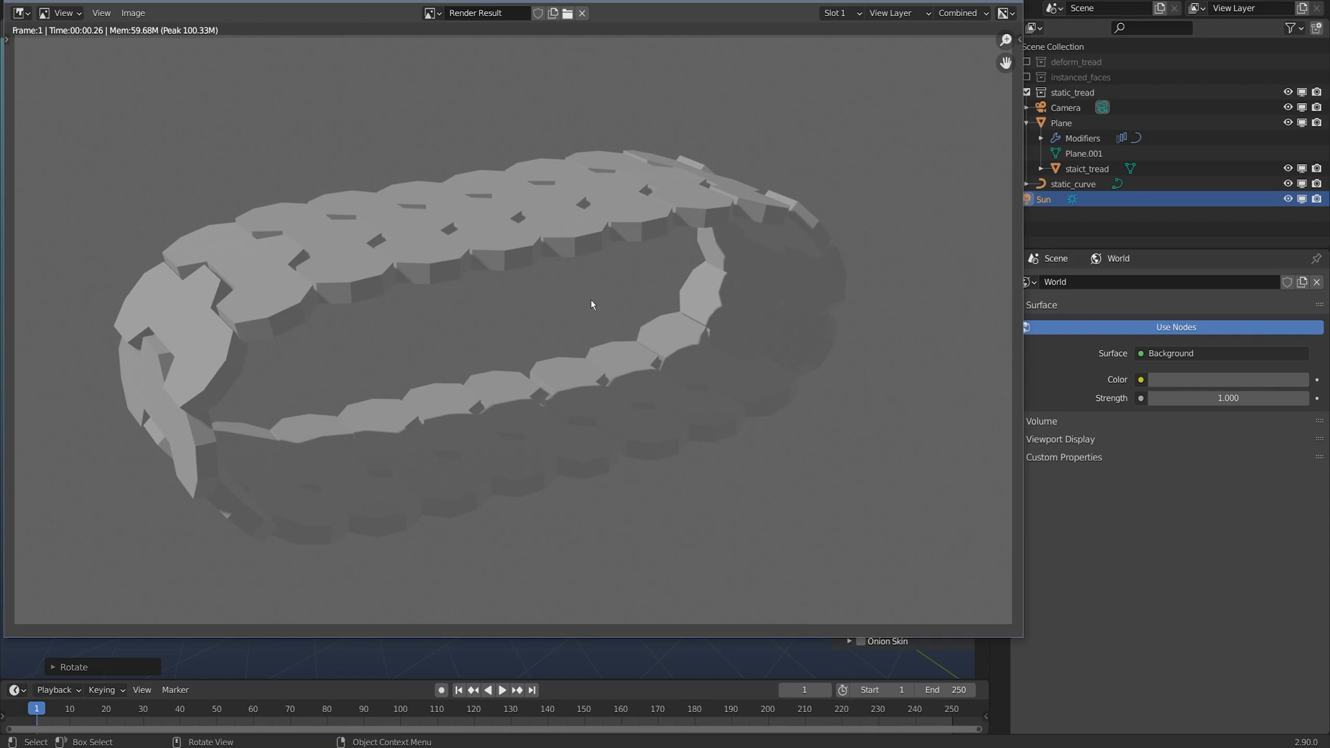
mouse_move(491, 277)
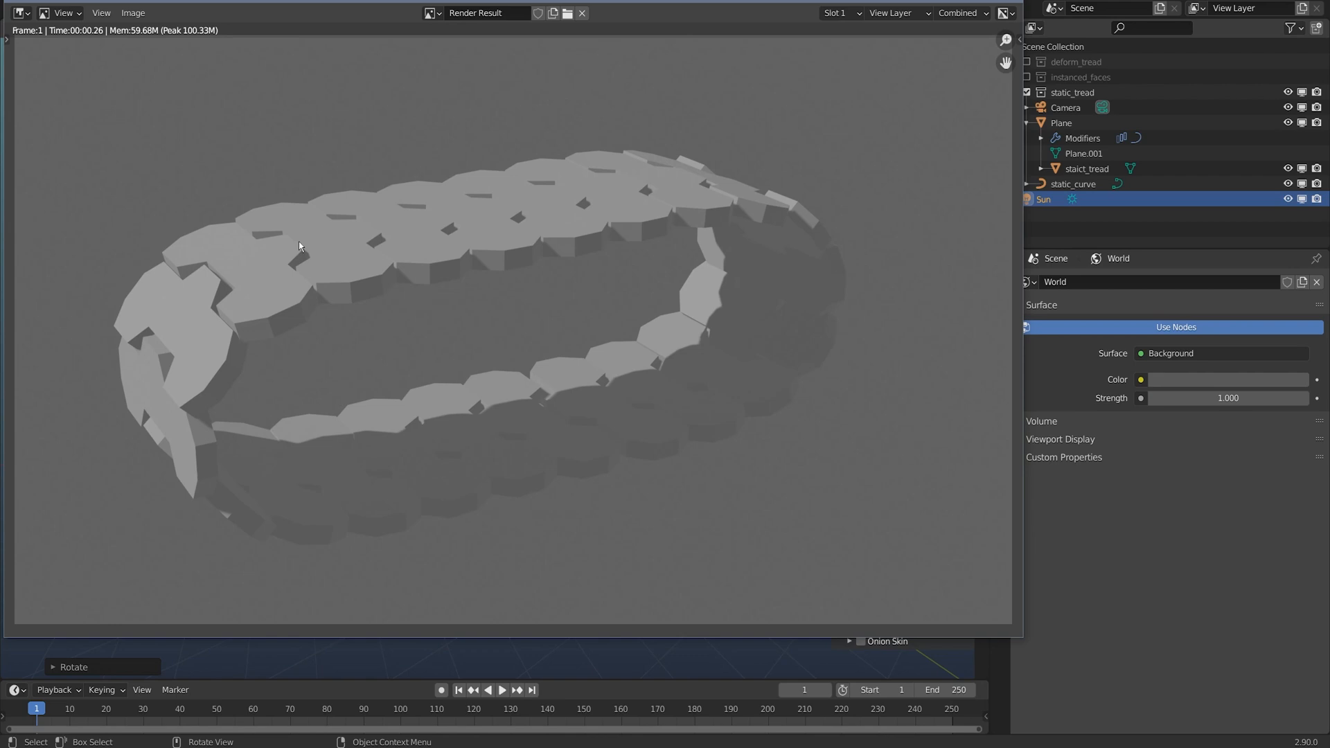
mouse_move(628, 337)
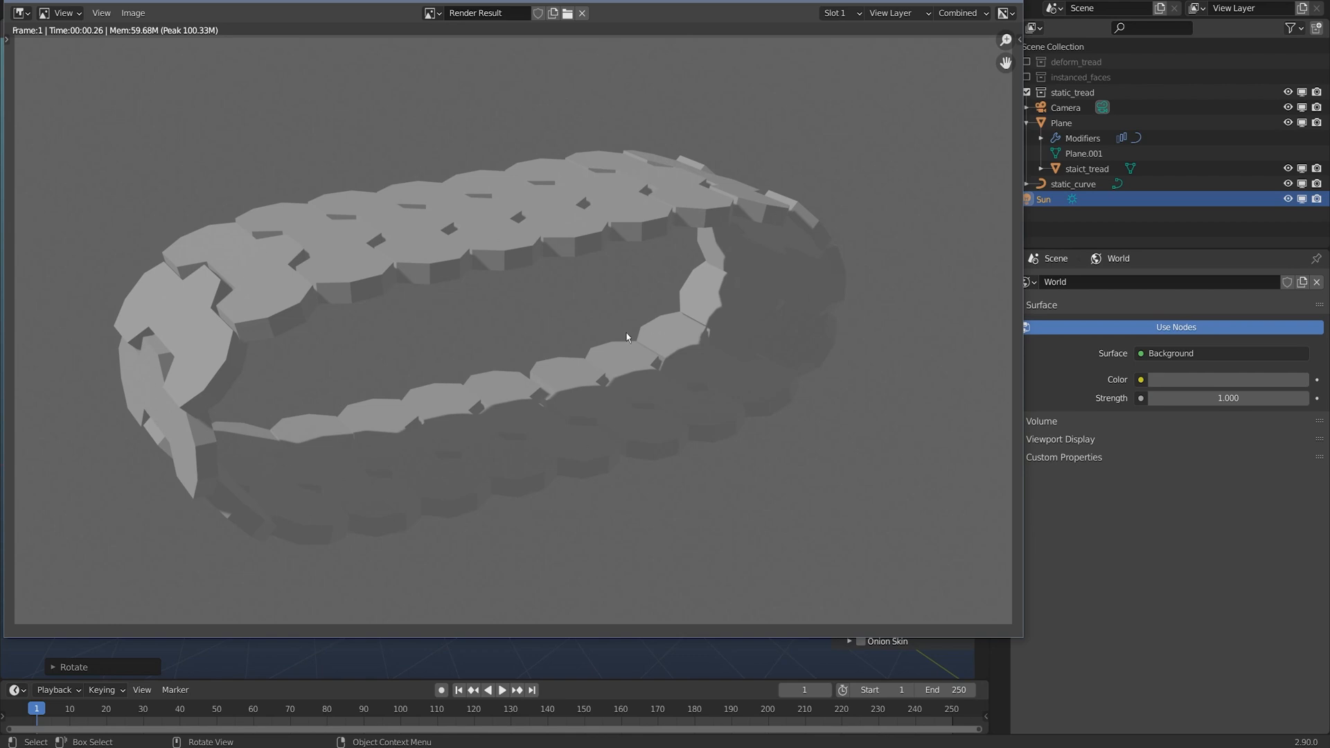